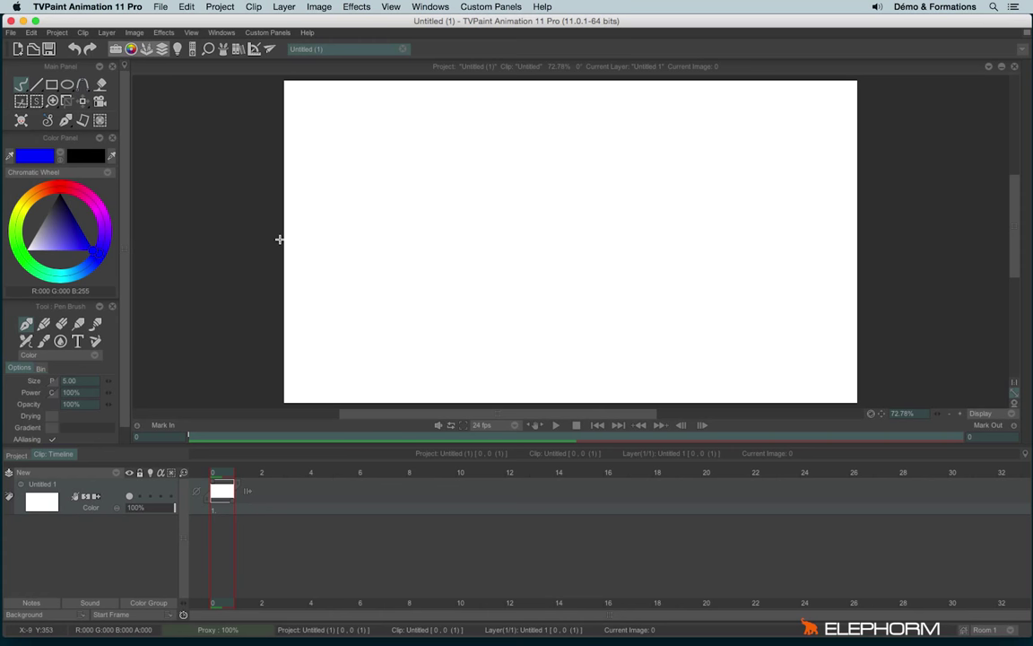
mouse_move(559, 374)
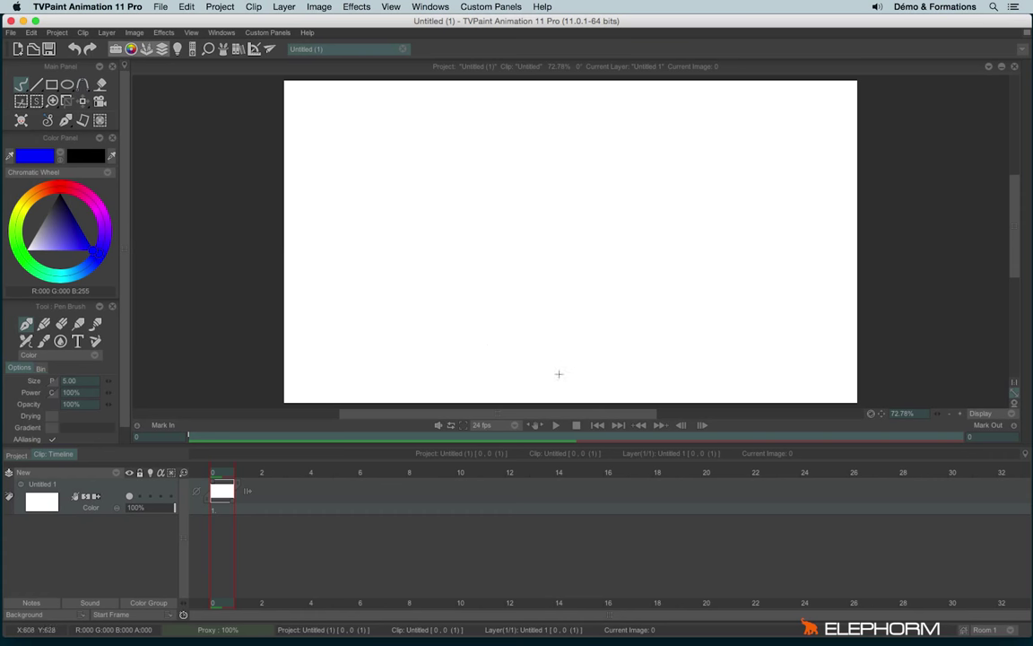
Step: Draw a small blue footprint near the bottom centre of frame 0, then step to frame 1
drag(491, 363, 501, 376)
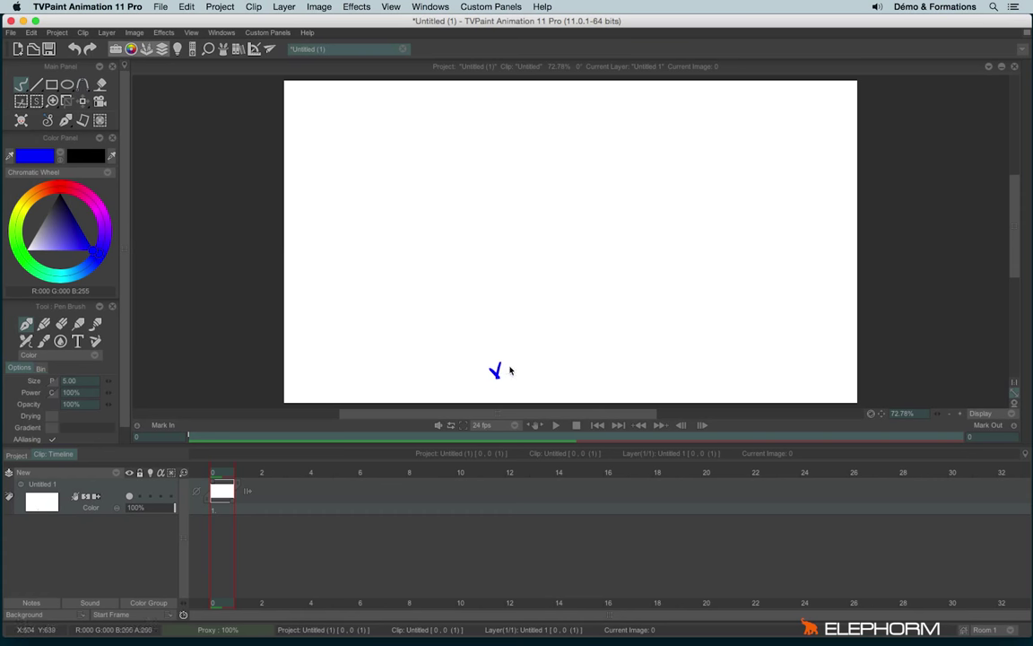
drag(497, 367, 501, 395)
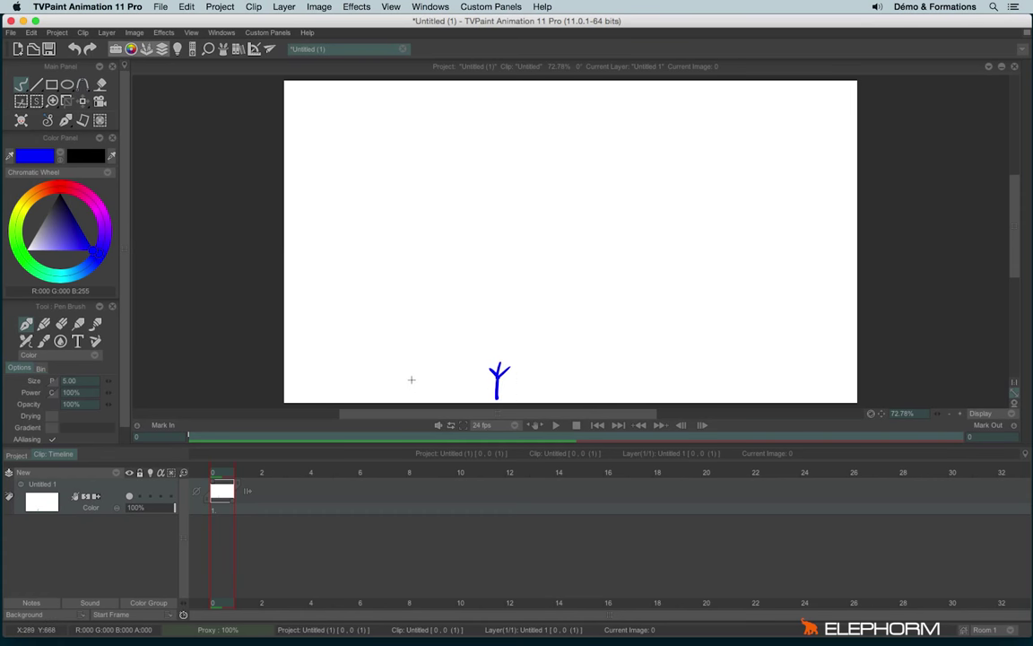
mouse_move(335, 515)
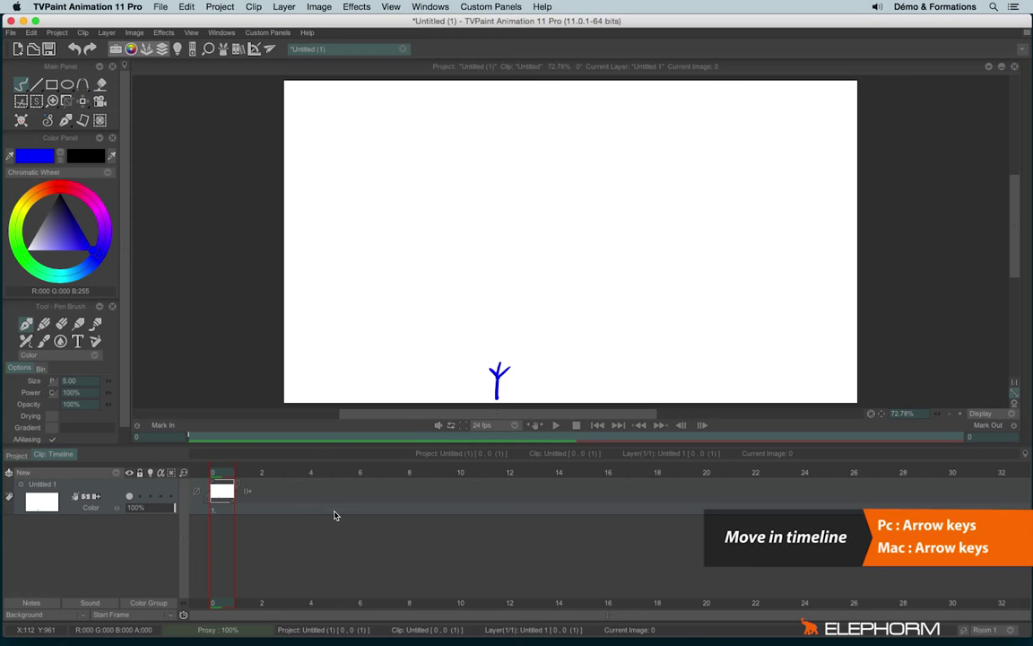
key(right)
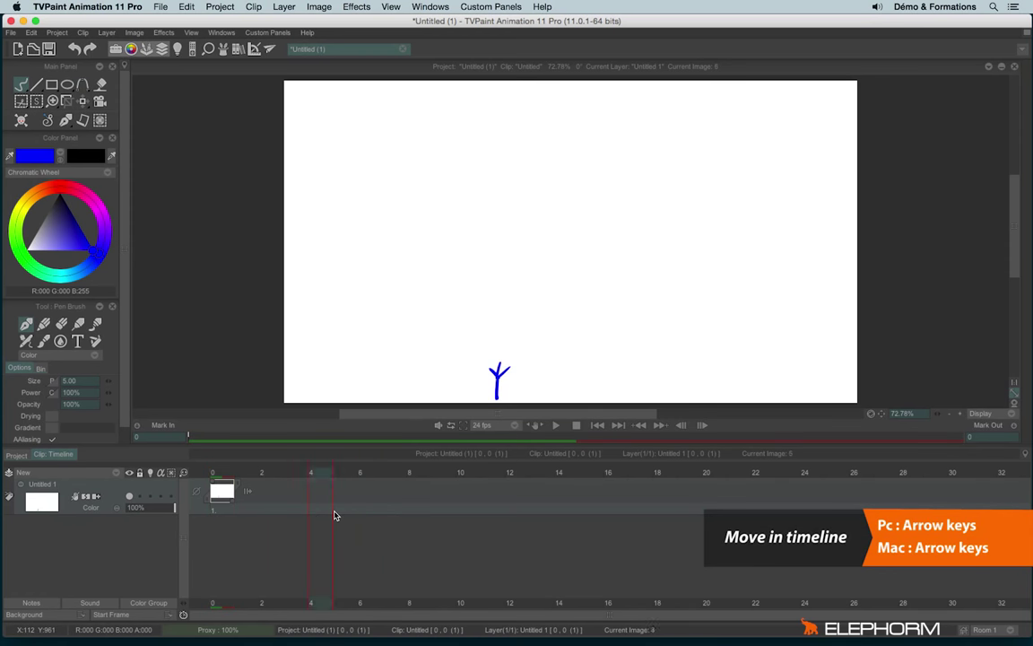
key(Left)
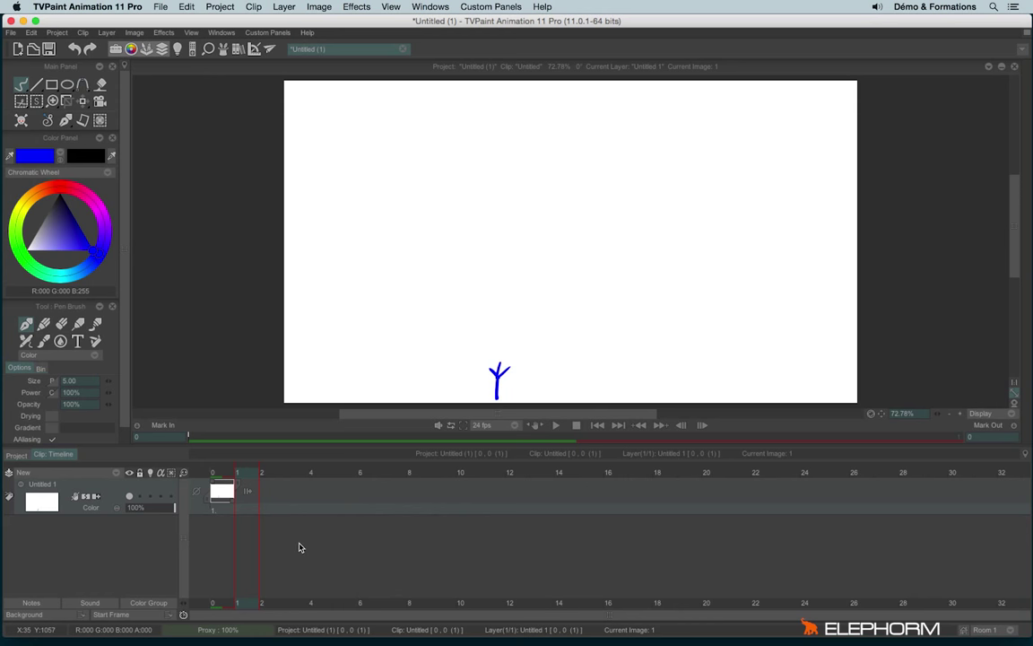
mouse_move(533, 347)
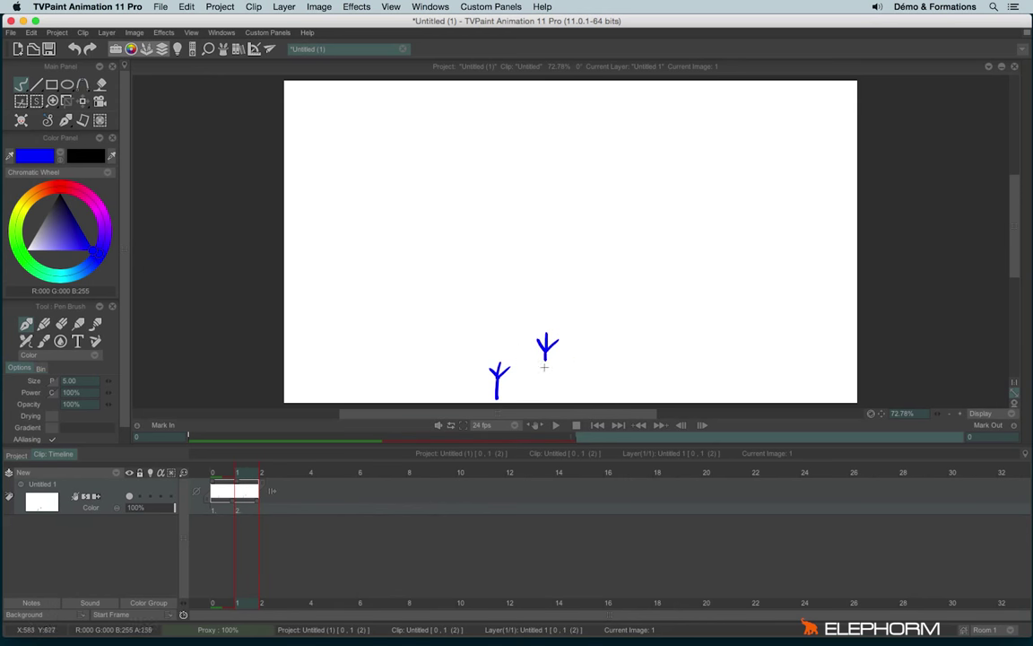
mouse_move(529, 419)
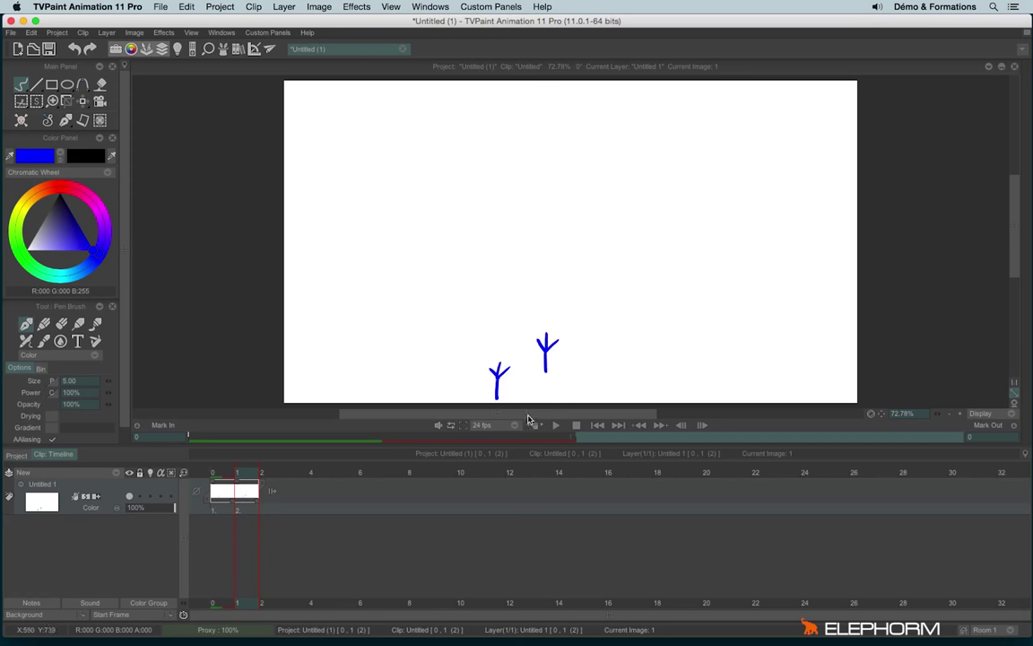
mouse_move(243, 527)
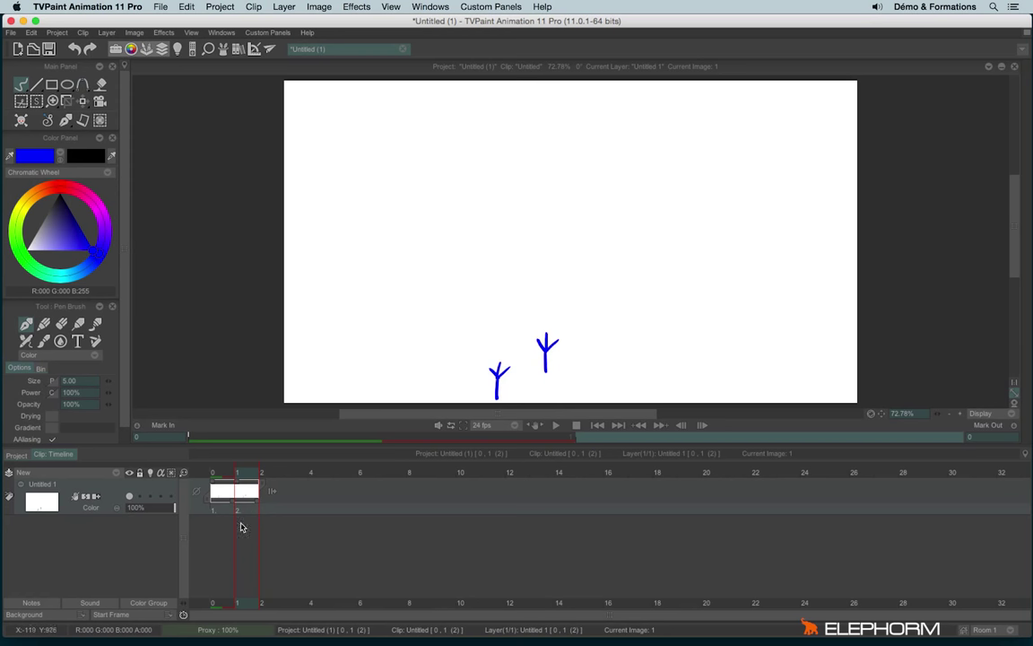
mouse_move(239, 512)
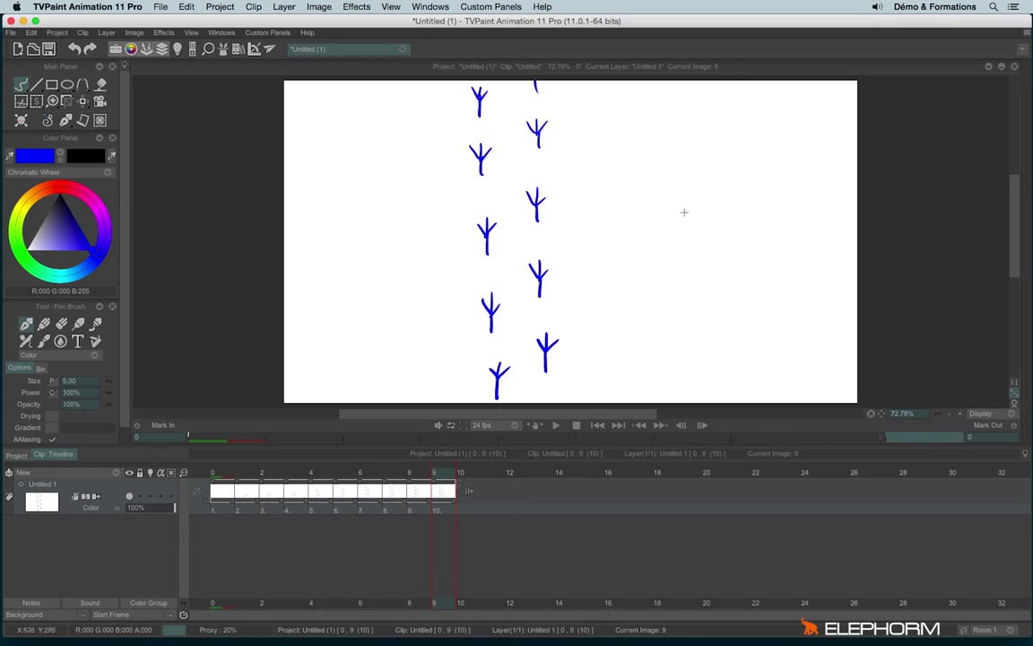
mouse_move(650, 201)
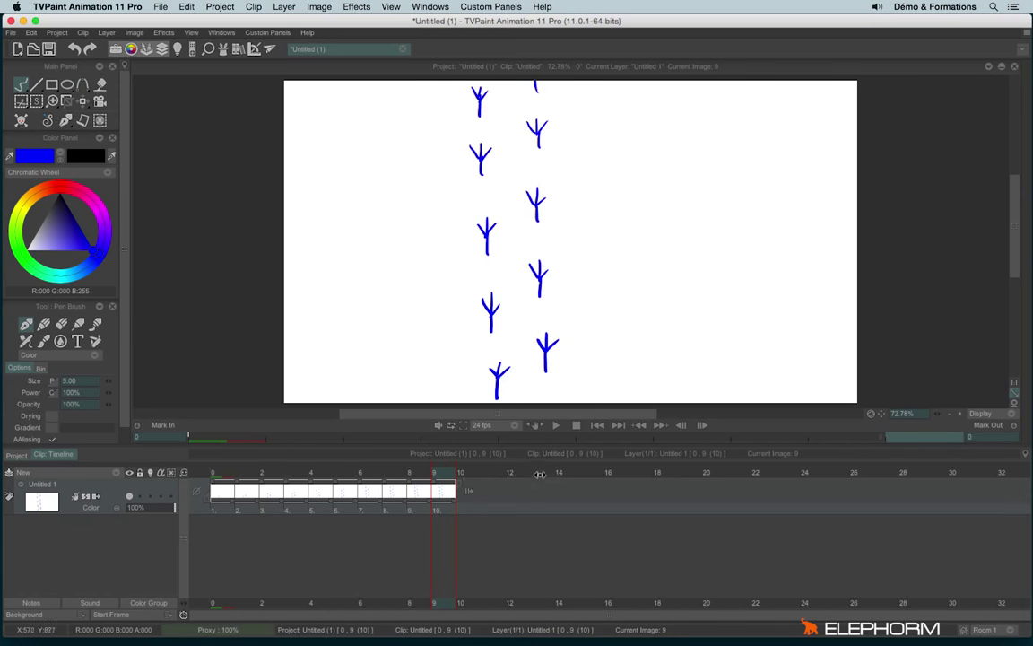
mouse_move(549, 433)
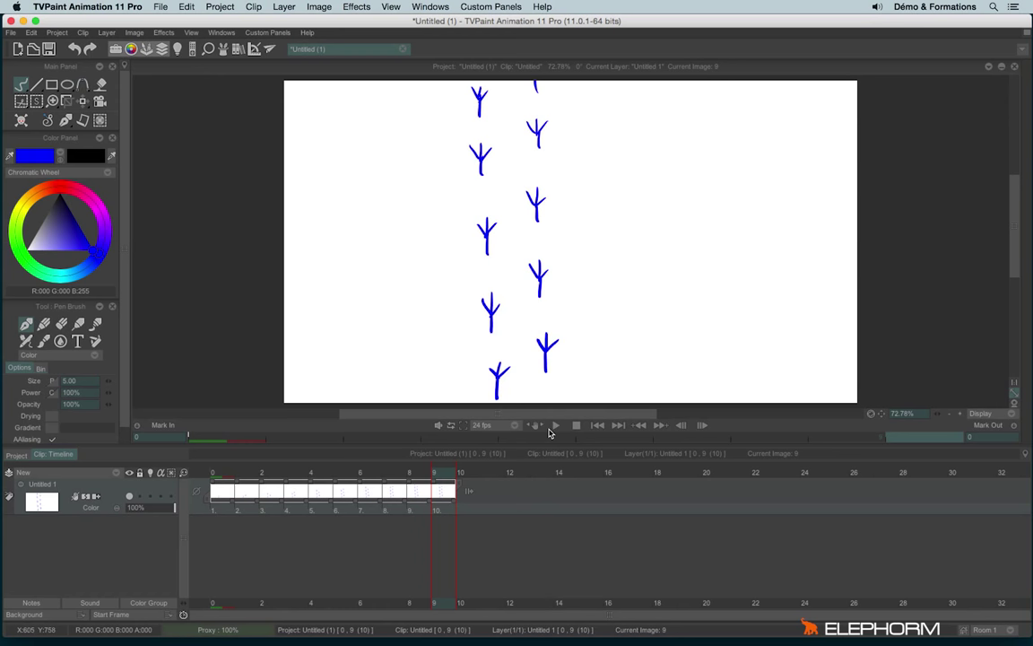
mouse_move(556, 428)
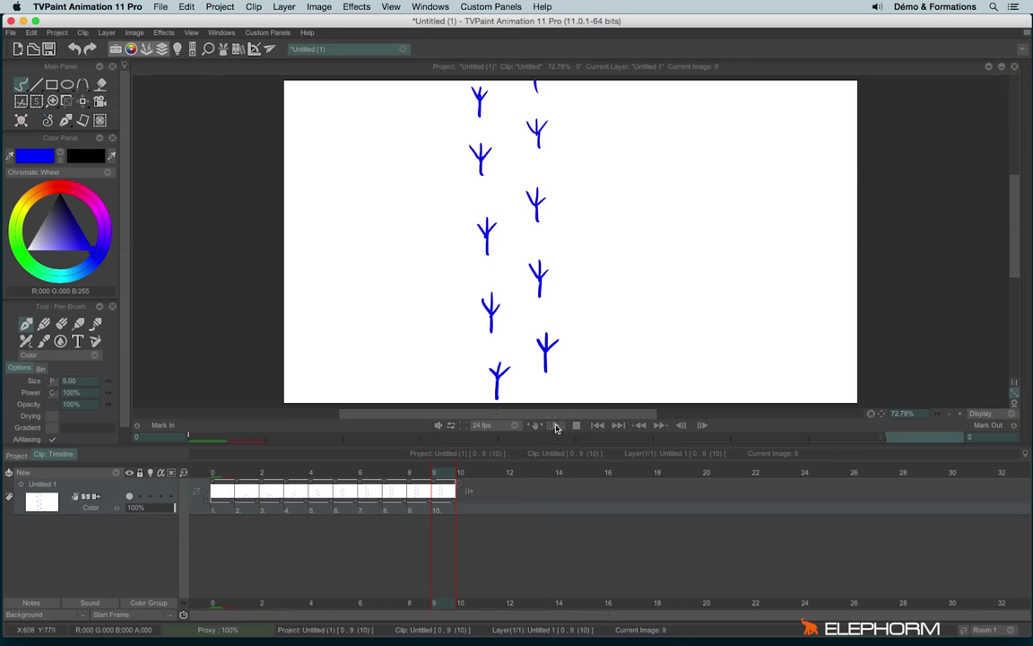
click(556, 425)
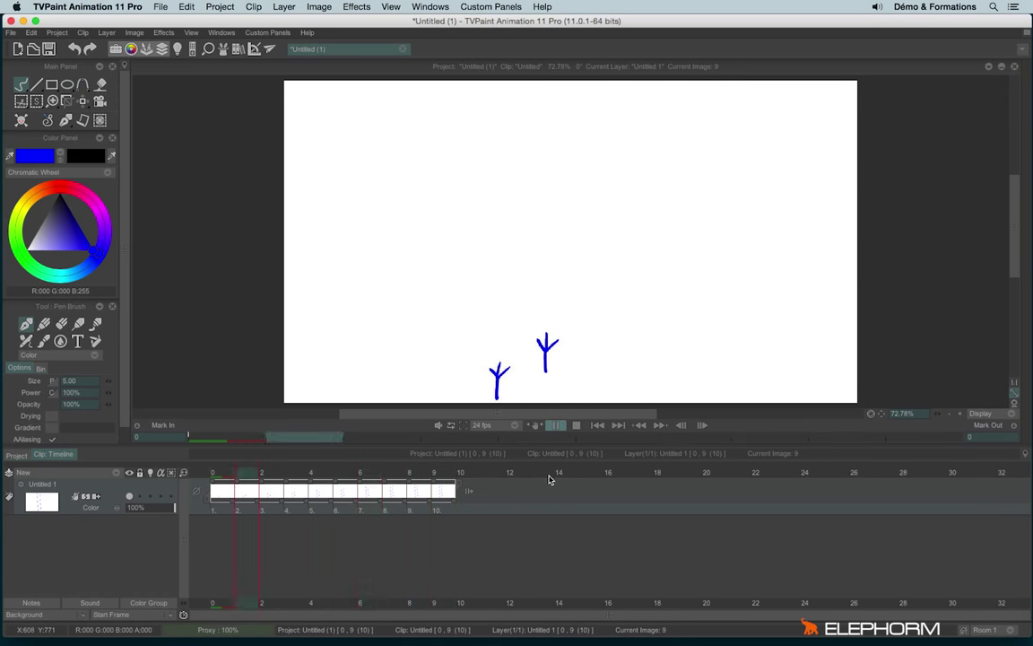
click(555, 426)
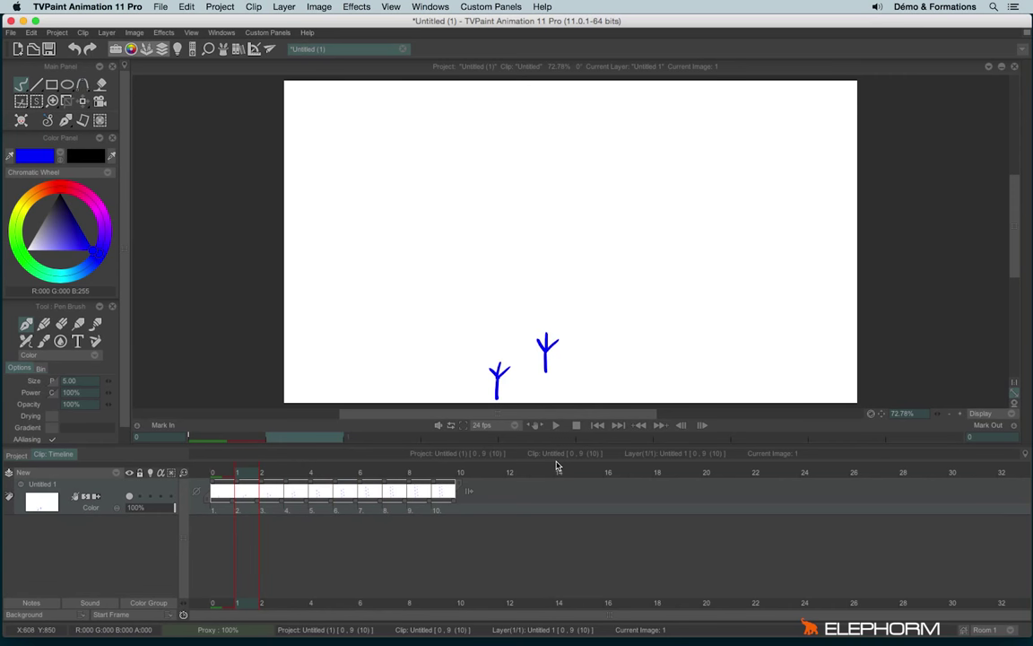
mouse_move(503, 446)
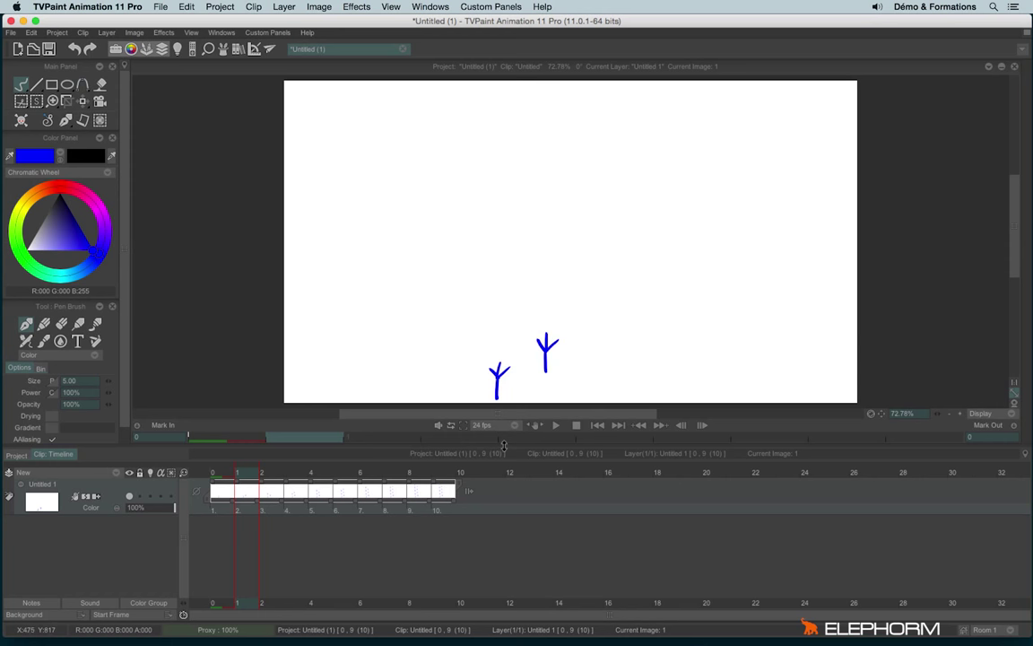
mouse_move(493, 429)
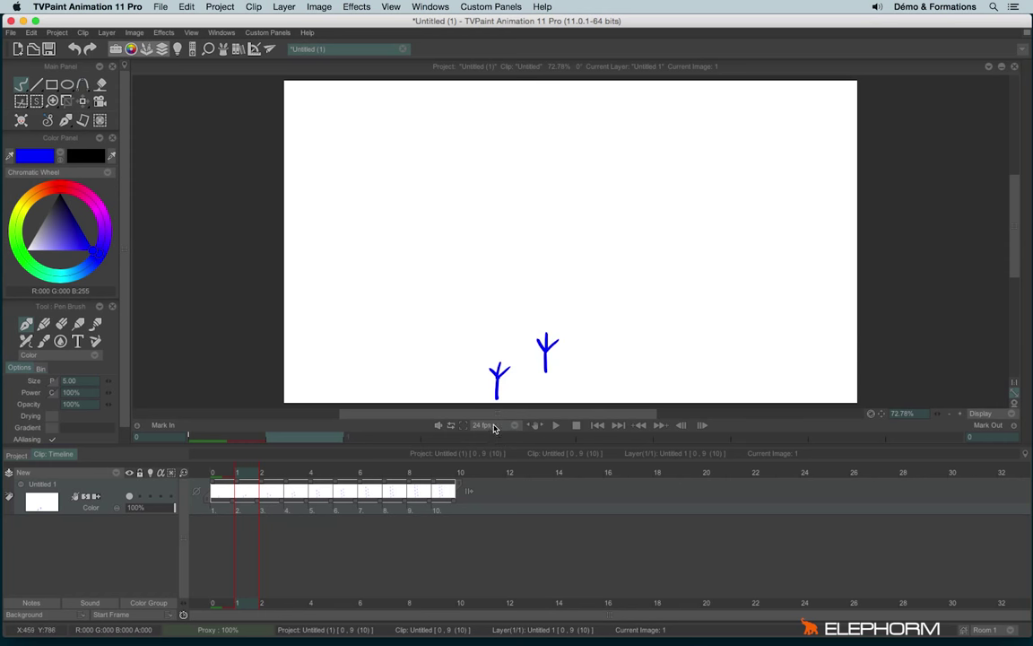
Step: Play the footprint animation at 10 frames per second
click(484, 425)
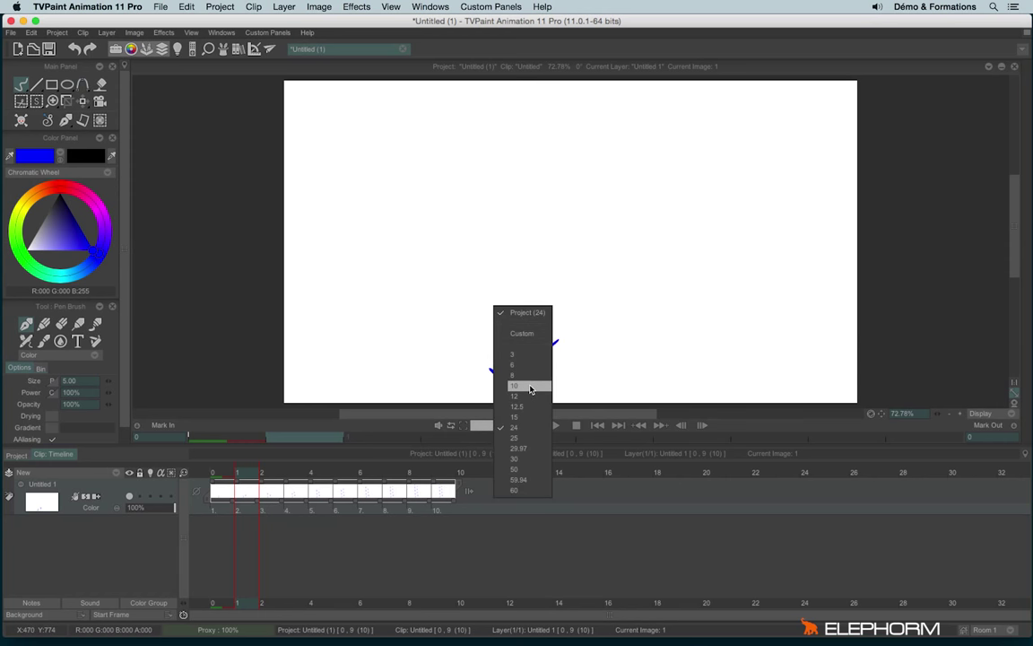
click(514, 386)
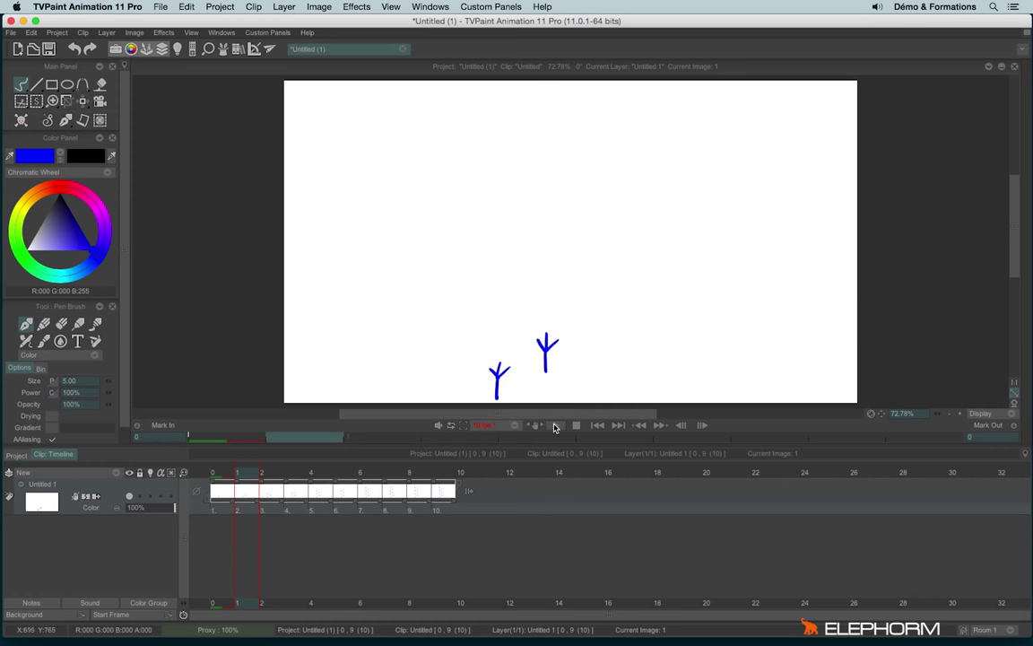
click(576, 424)
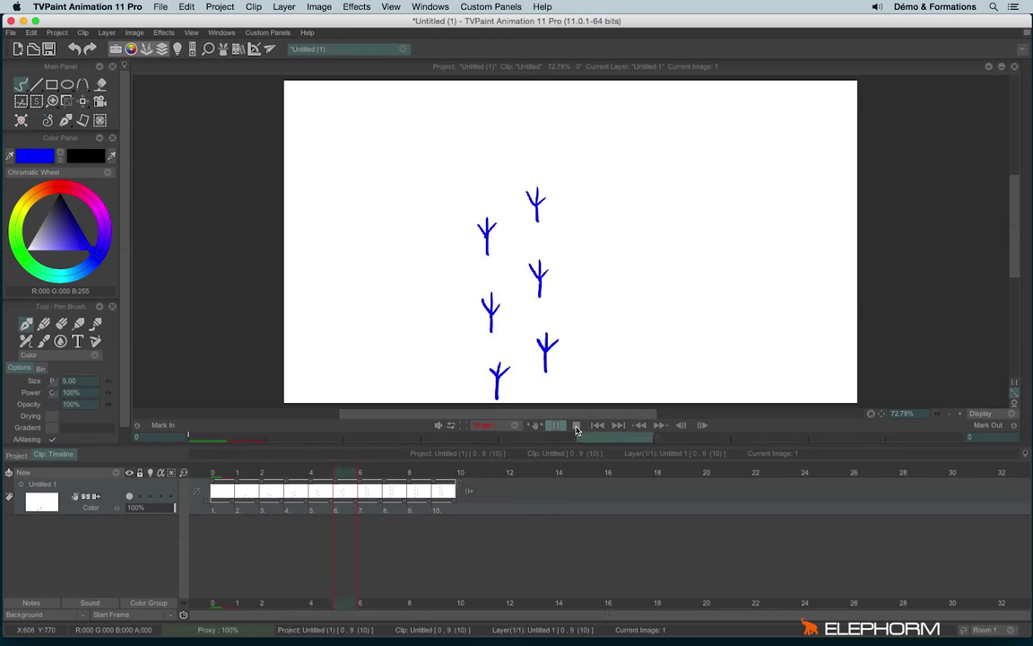
Step: Play it at 50 fps, then set the playback rate to 24 fps
click(482, 425)
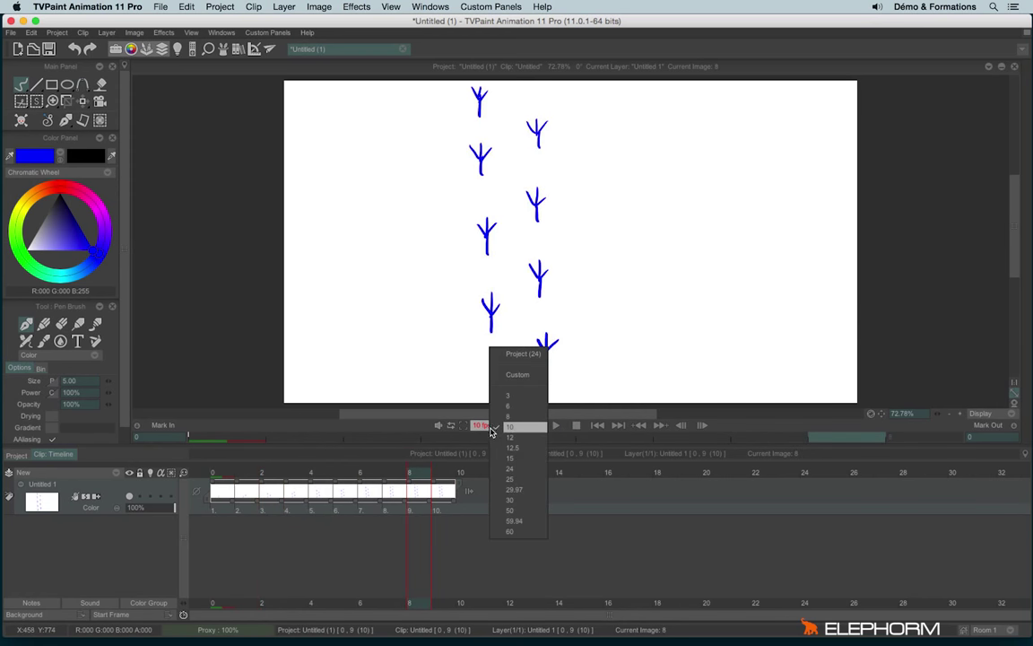
mouse_move(510, 511)
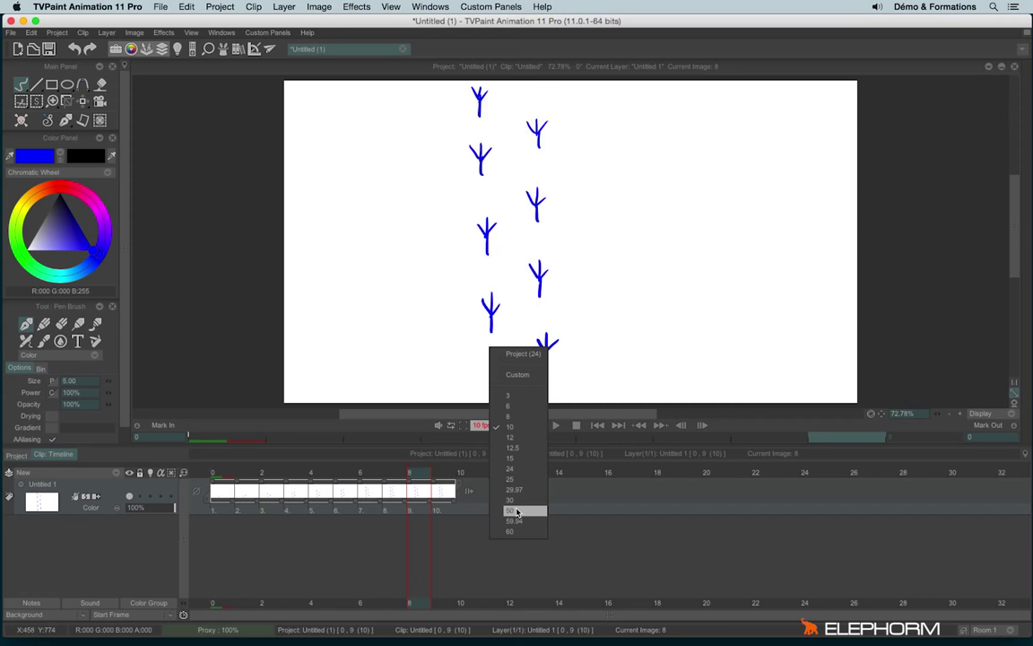
click(511, 509)
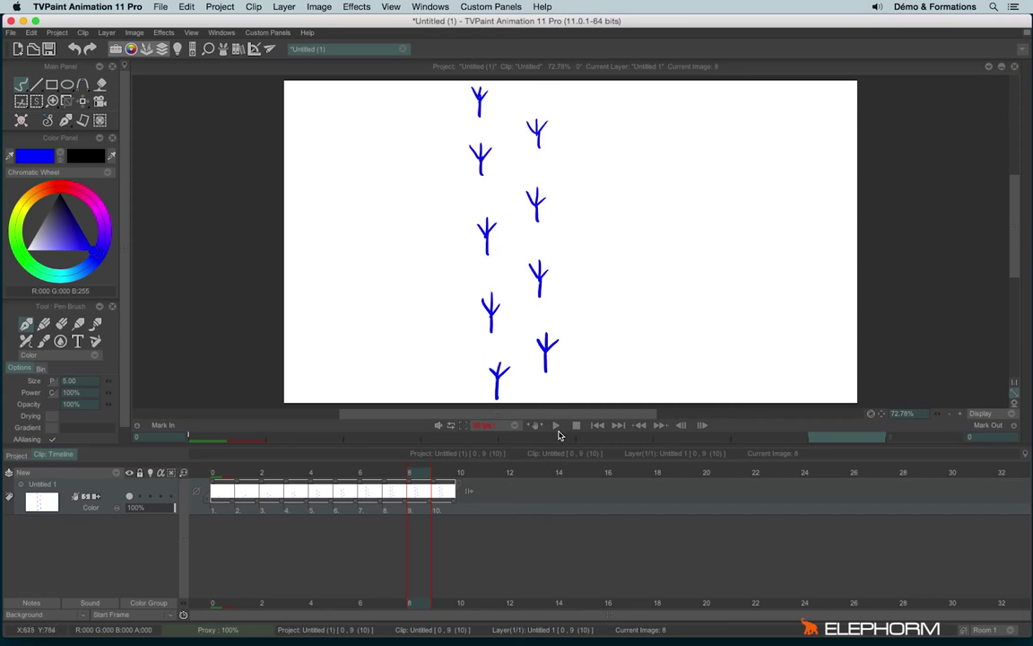
click(556, 425)
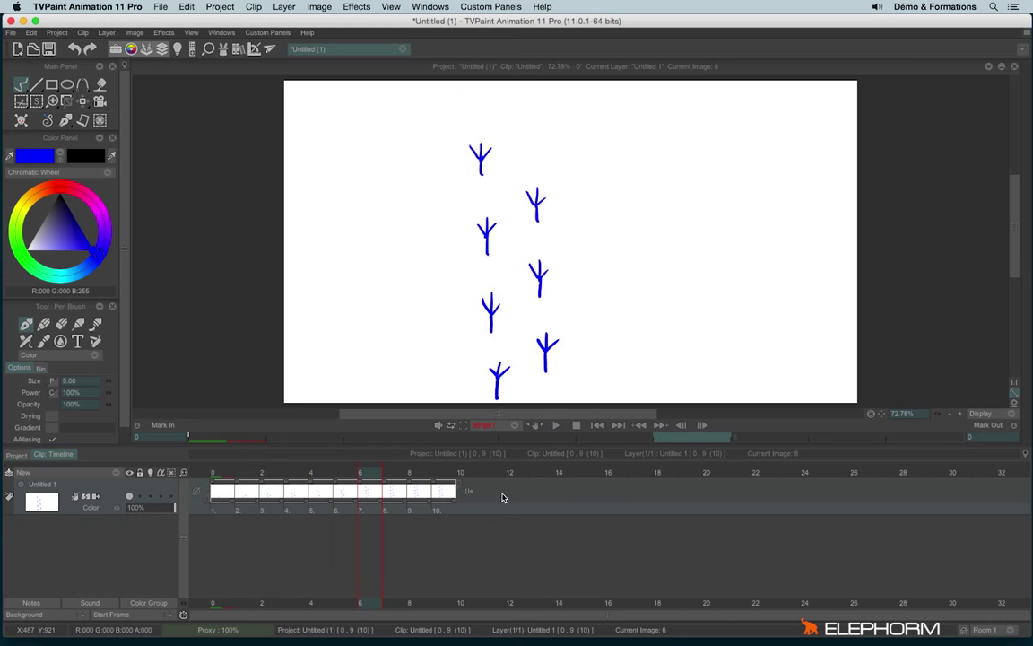
mouse_move(493, 433)
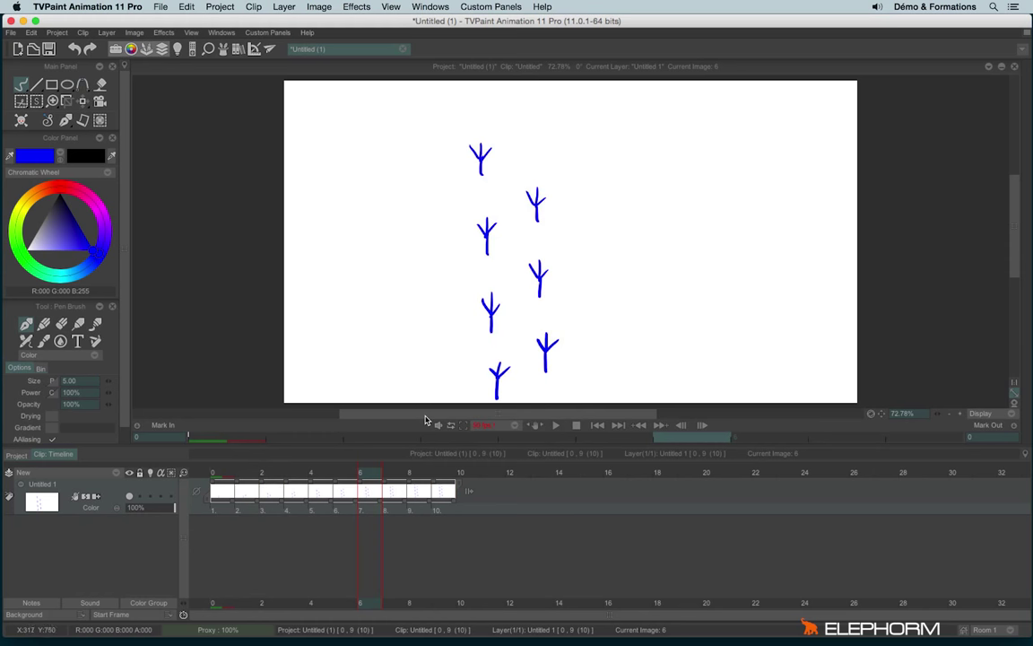
mouse_move(426, 419)
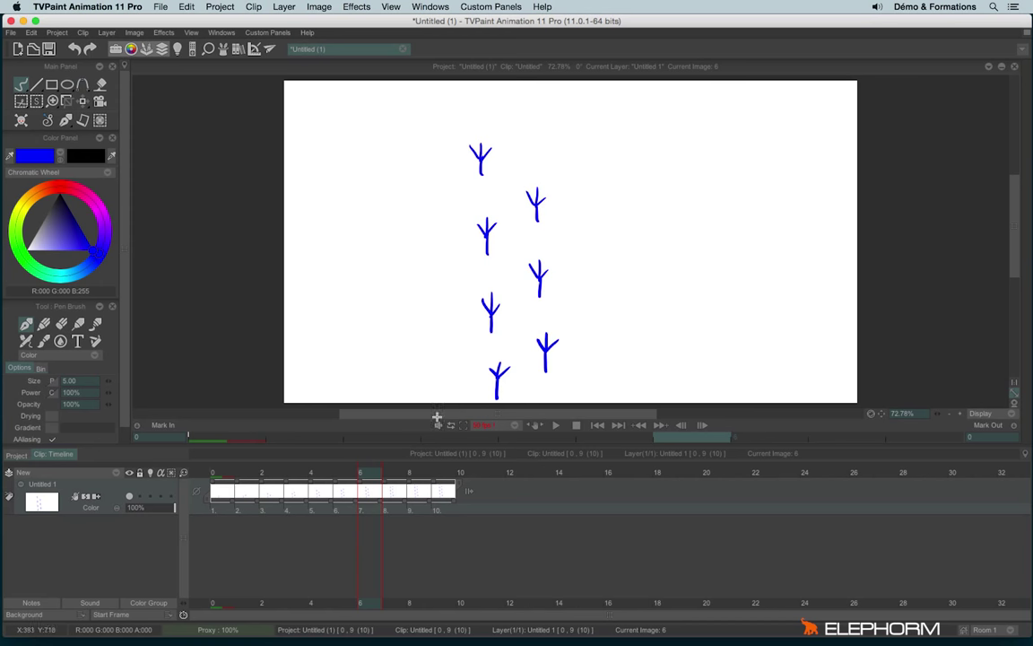
mouse_move(490, 448)
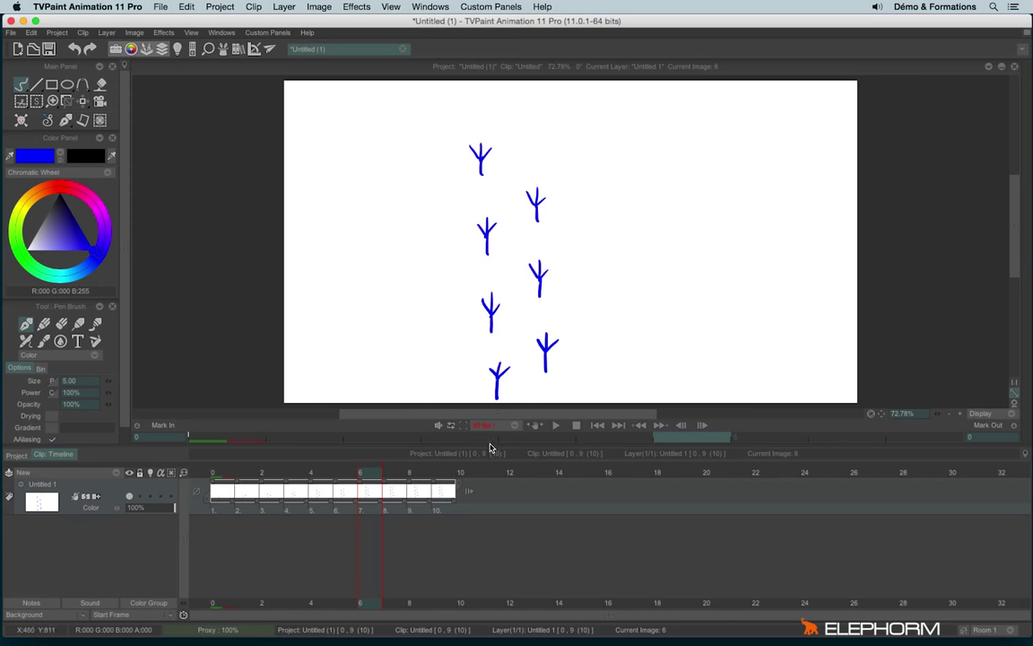
mouse_move(488, 449)
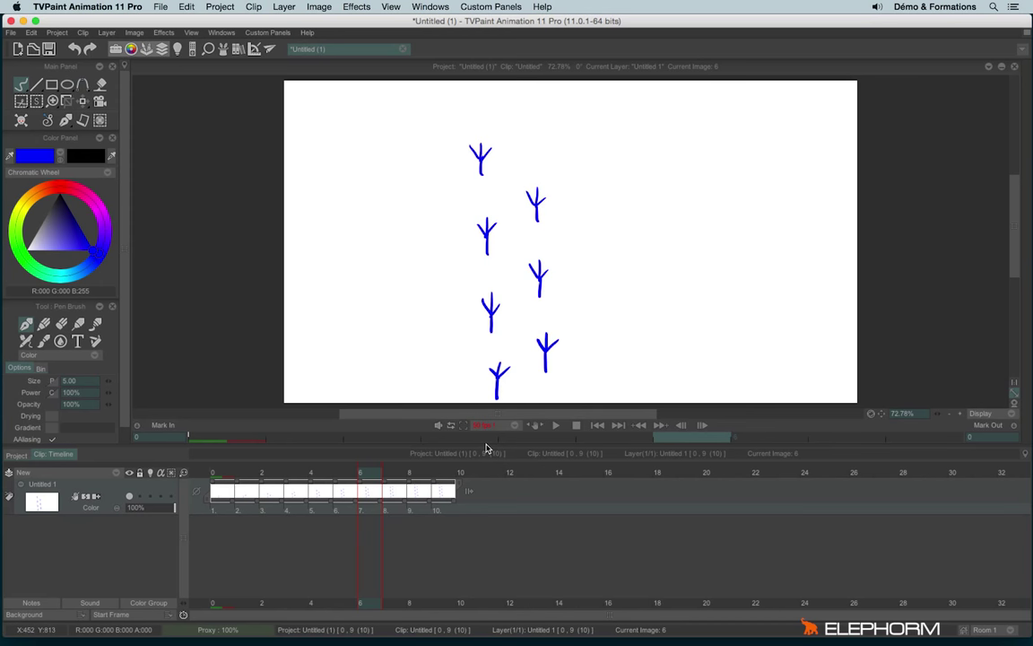
click(477, 424)
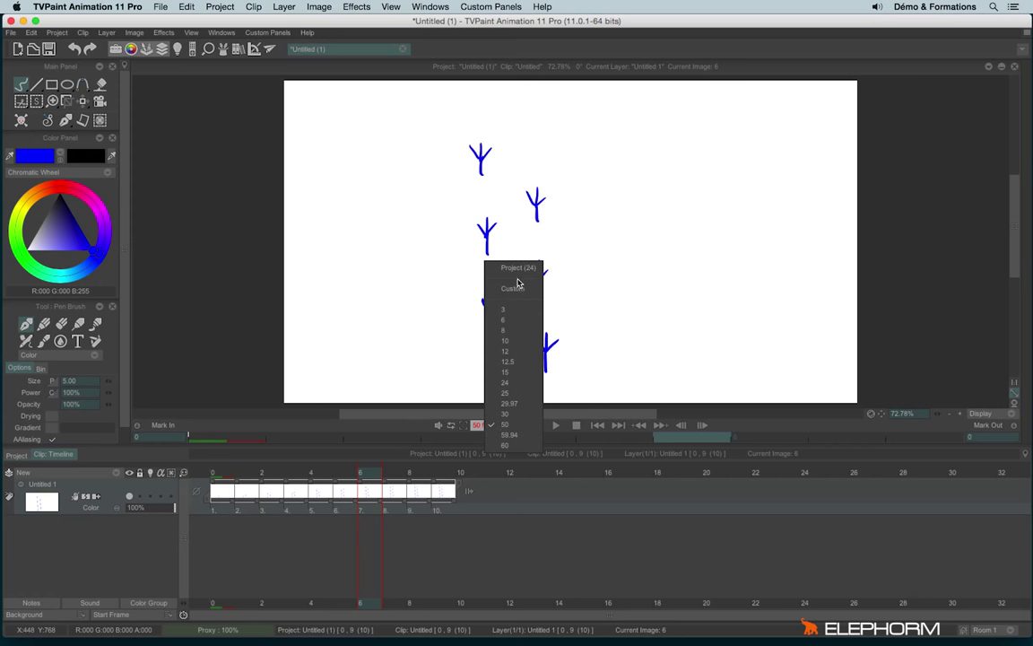
mouse_move(482, 429)
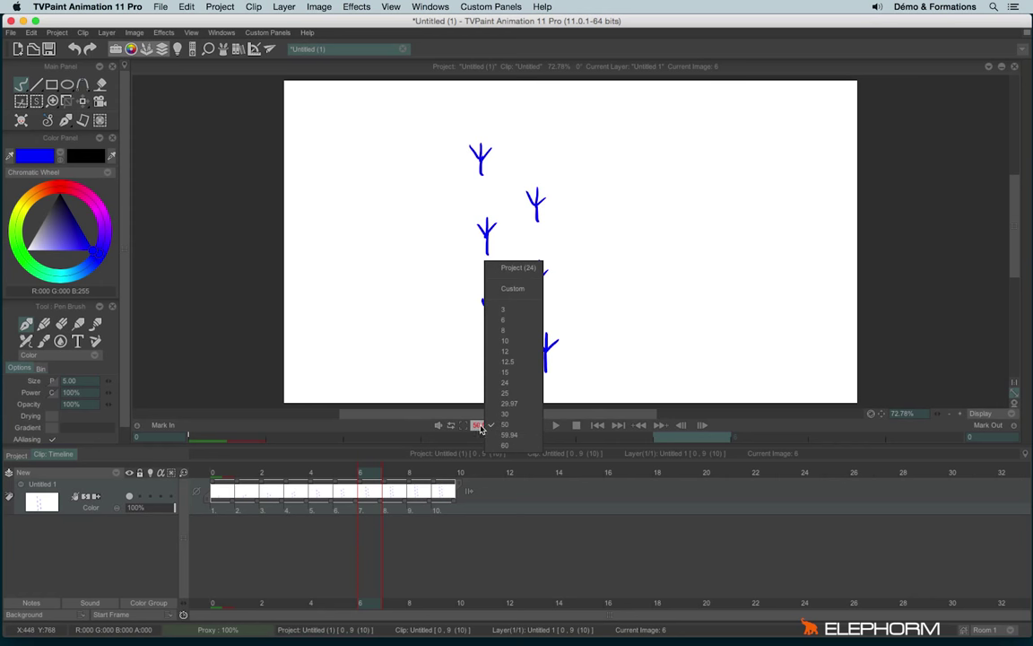
mouse_move(534, 274)
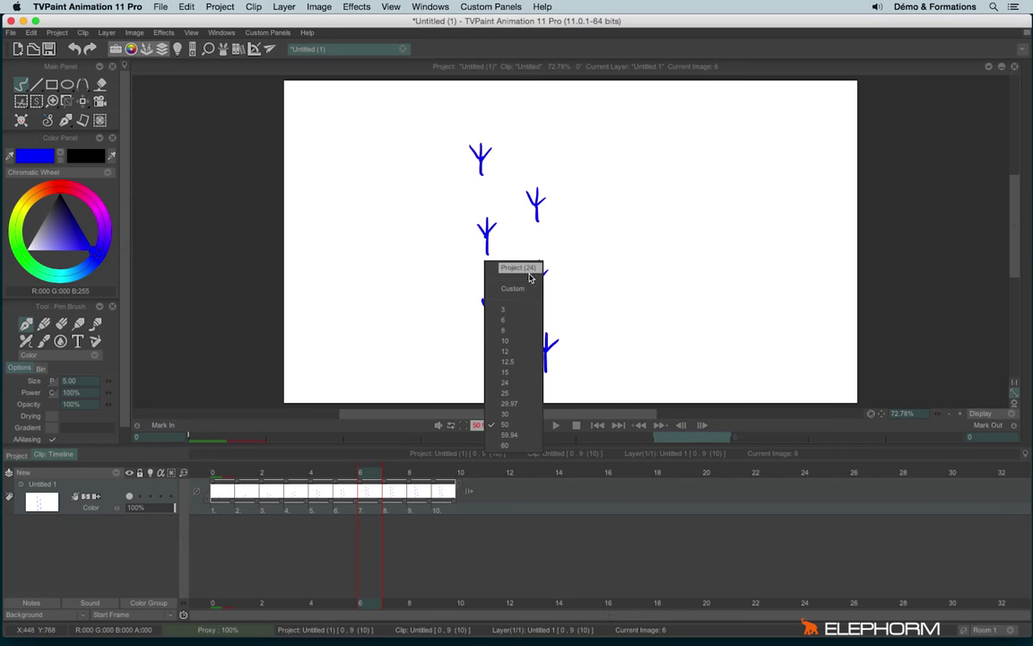
click(504, 382)
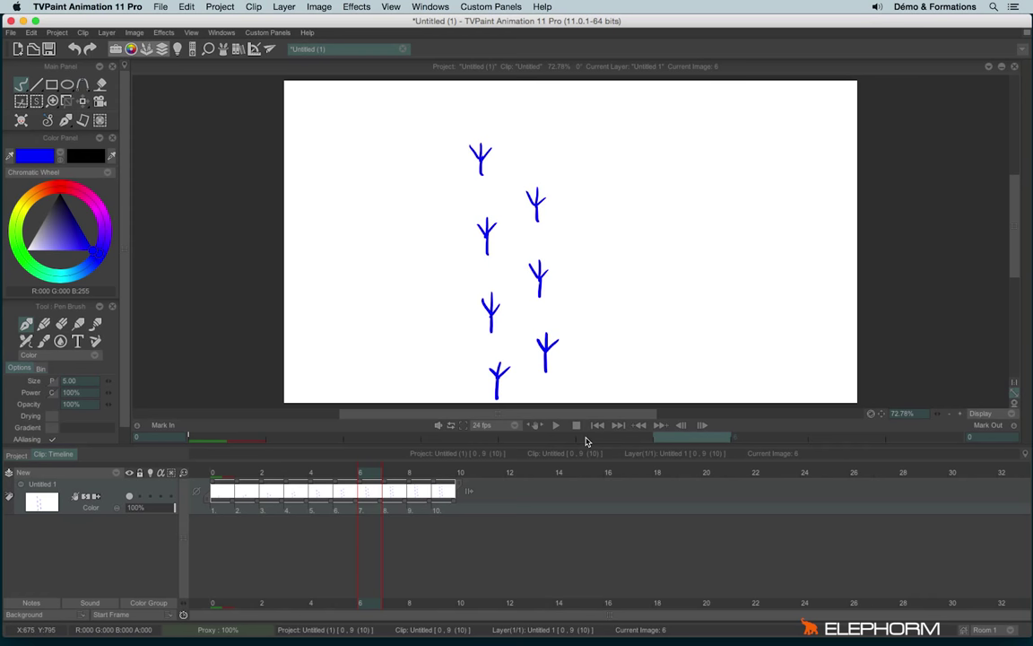
mouse_move(335, 496)
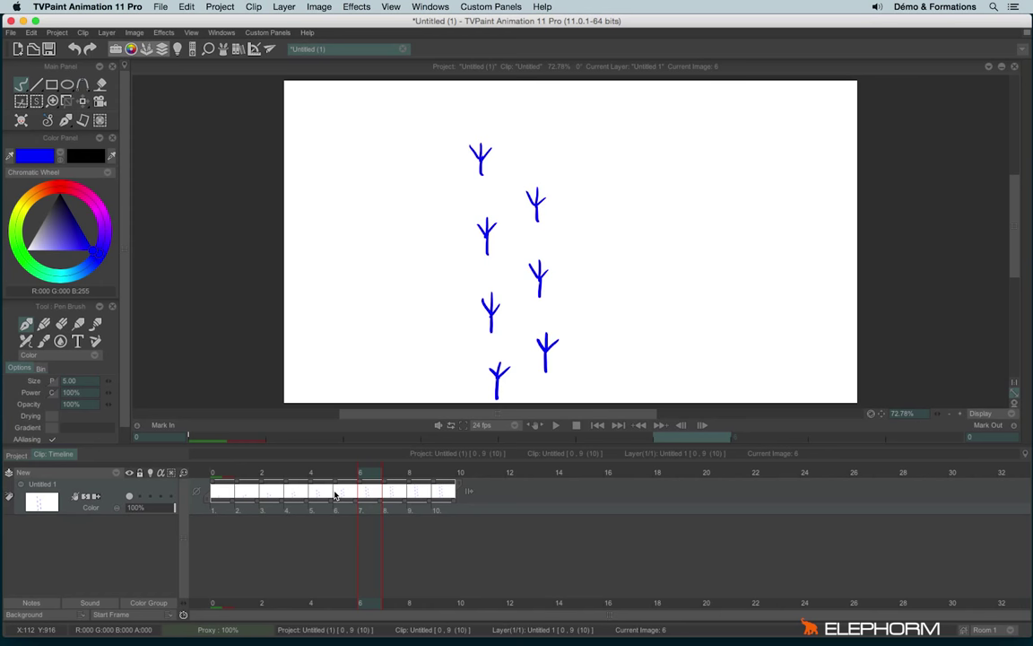
mouse_move(514, 473)
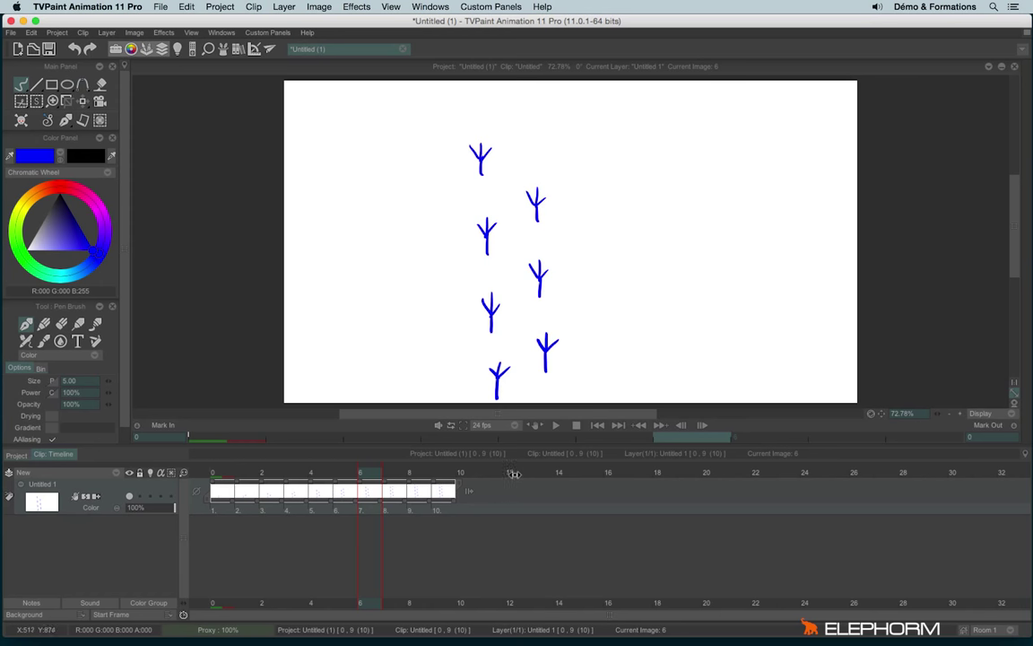
Step: Jump to frames 14 and 18 to view the full trail, then return to frame 4
click(559, 472)
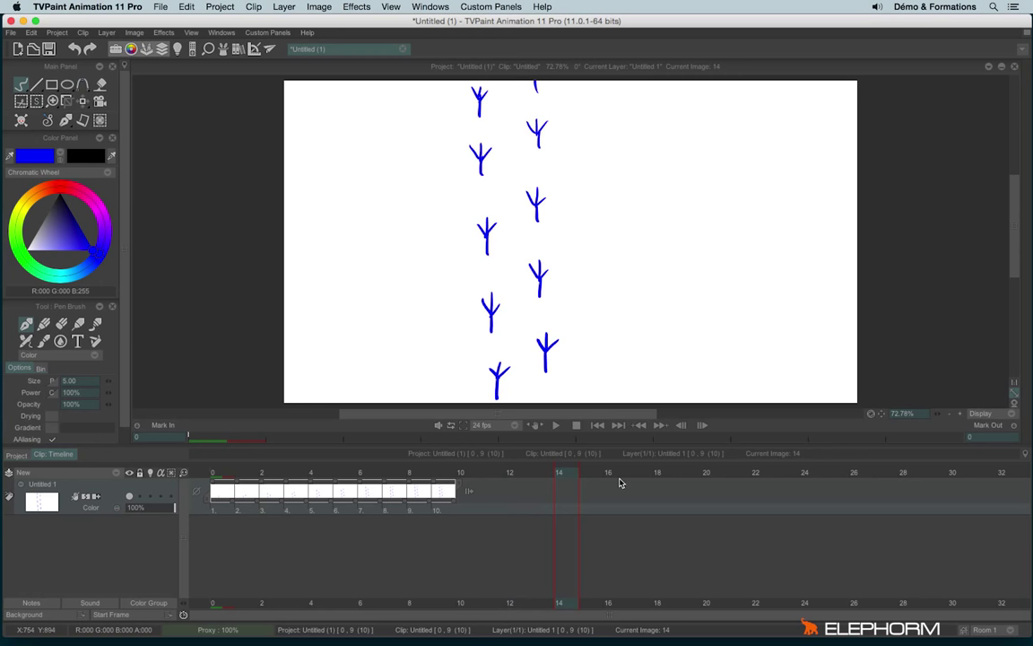
click(657, 472)
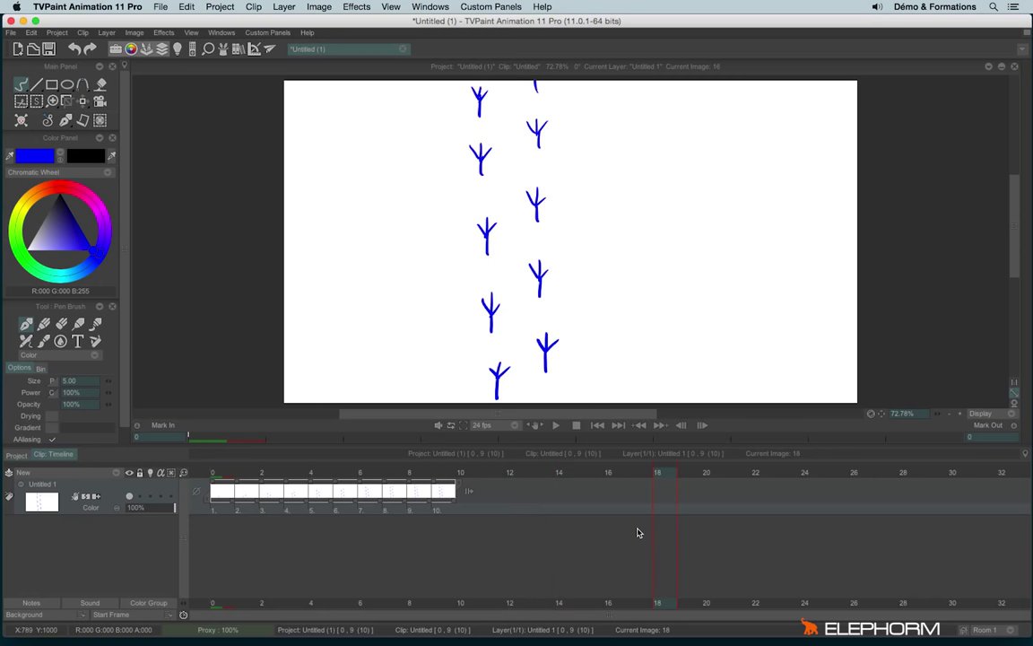
mouse_move(237, 511)
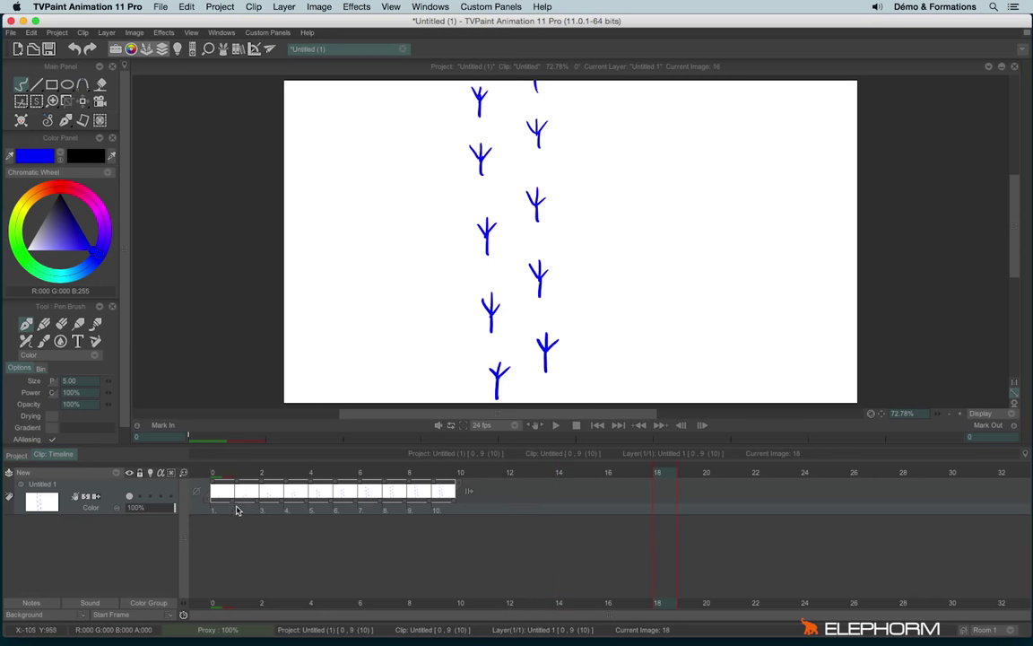
mouse_move(269, 525)
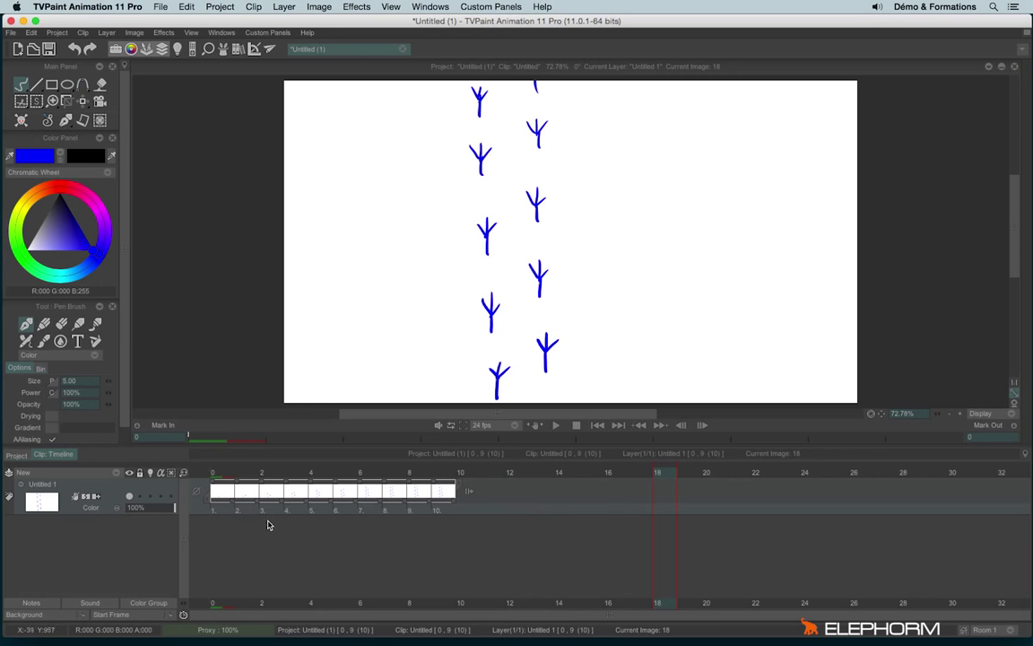
mouse_move(235, 514)
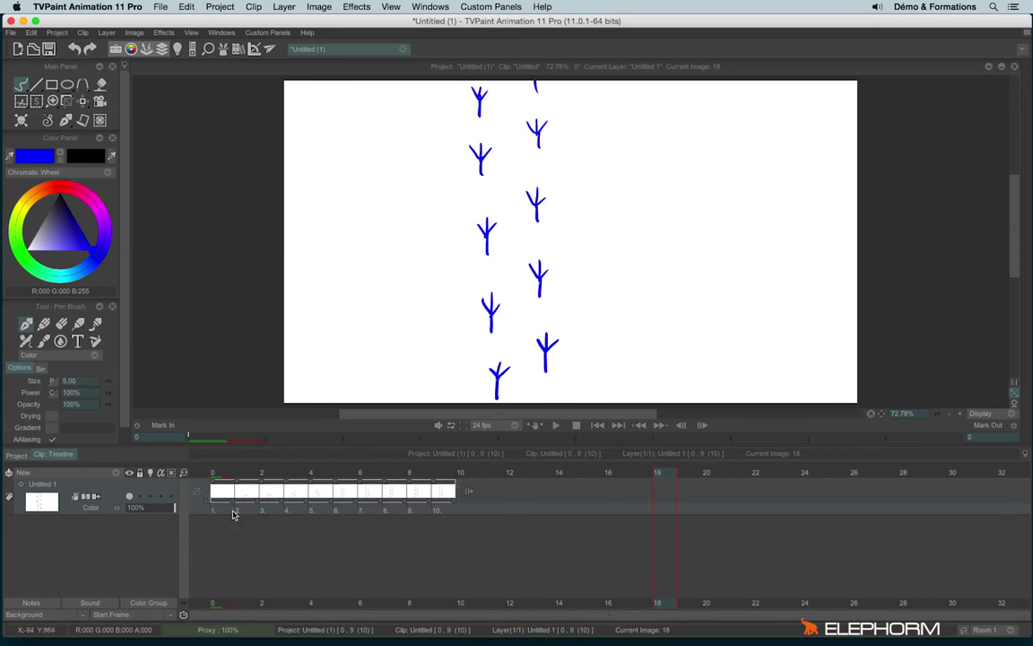
click(312, 473)
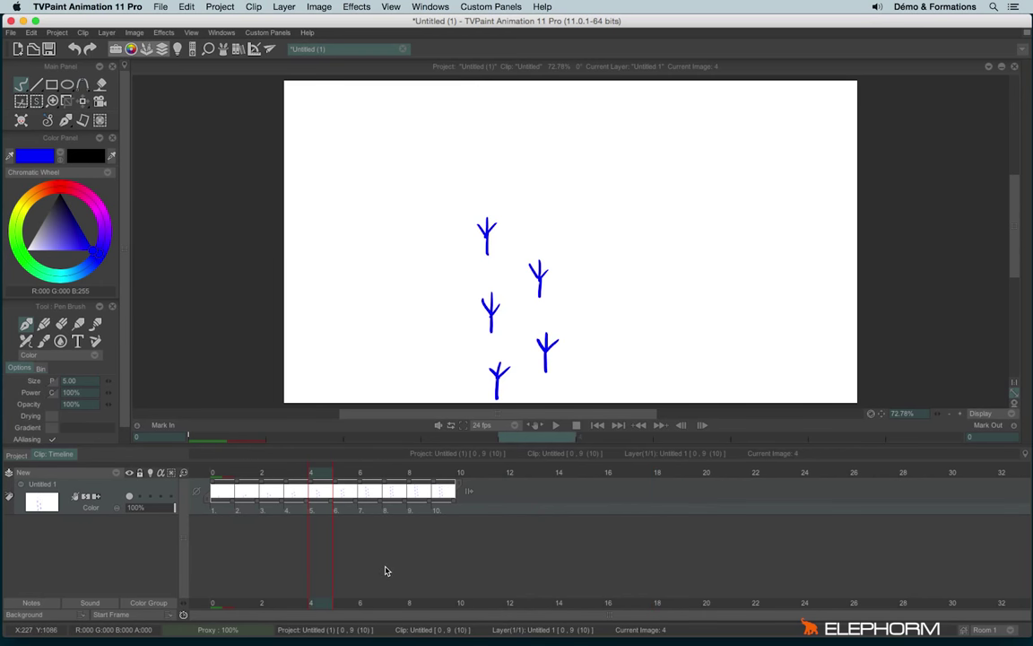
mouse_move(333, 523)
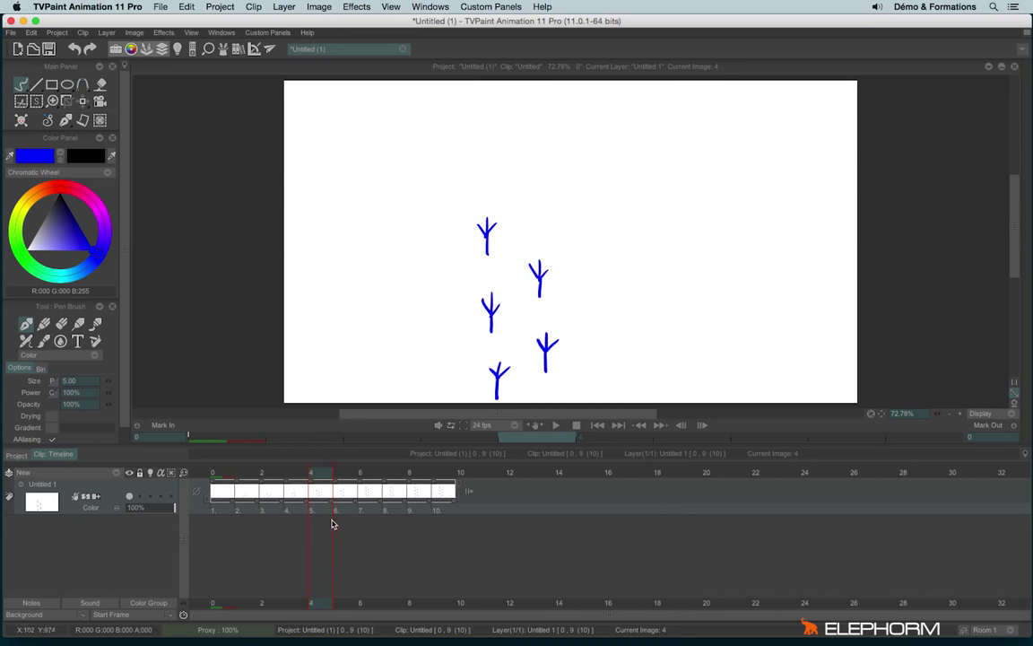
mouse_move(353, 537)
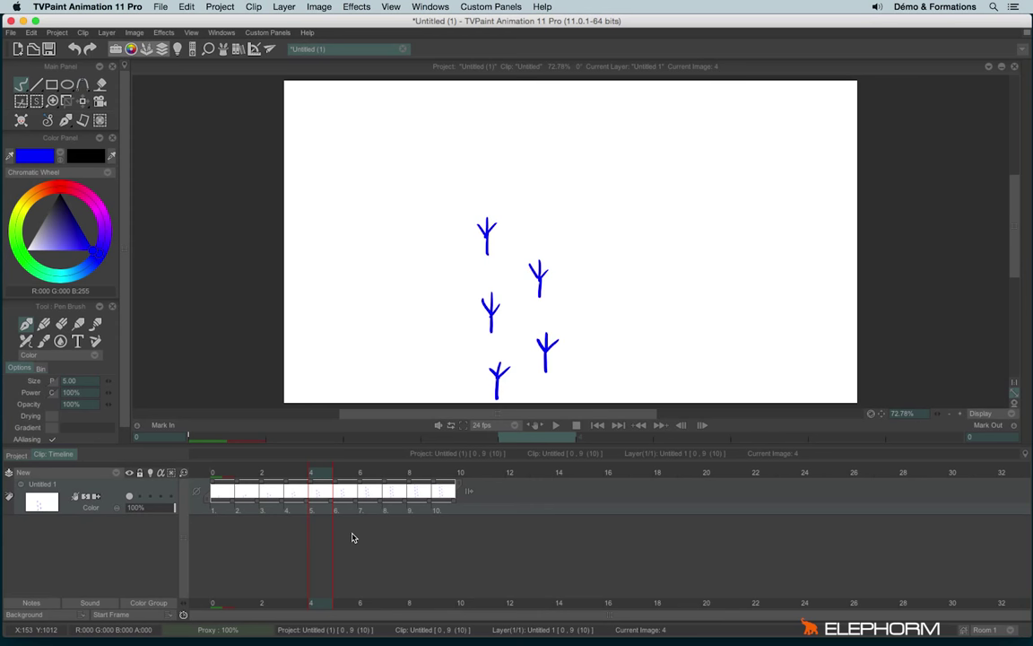
mouse_move(318, 484)
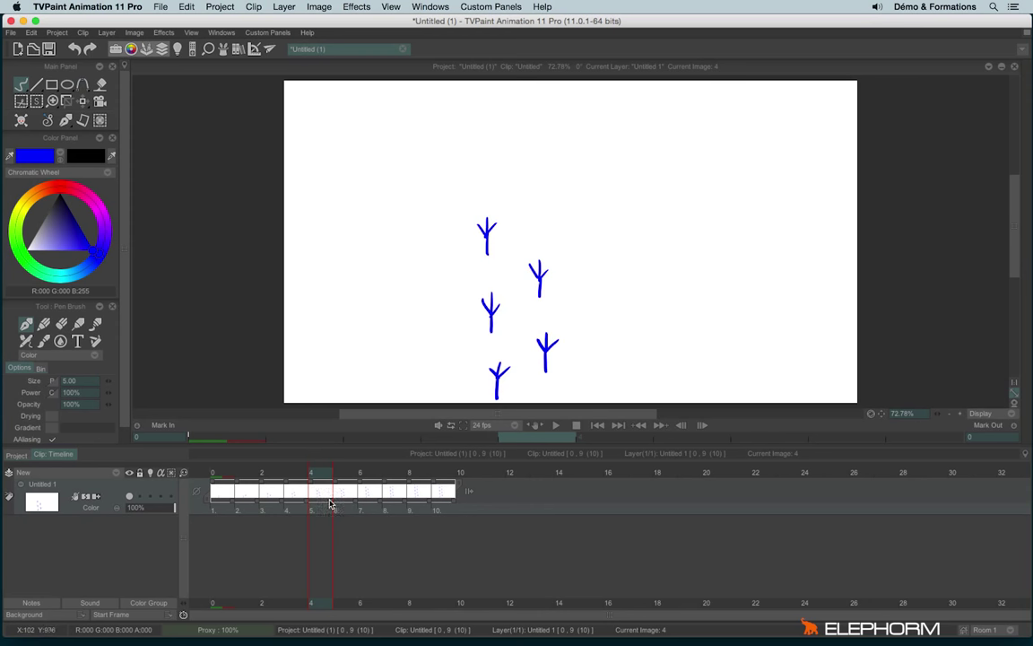
Step: Check images 7 and 4 of the footprint clip, then select image 5
click(384, 491)
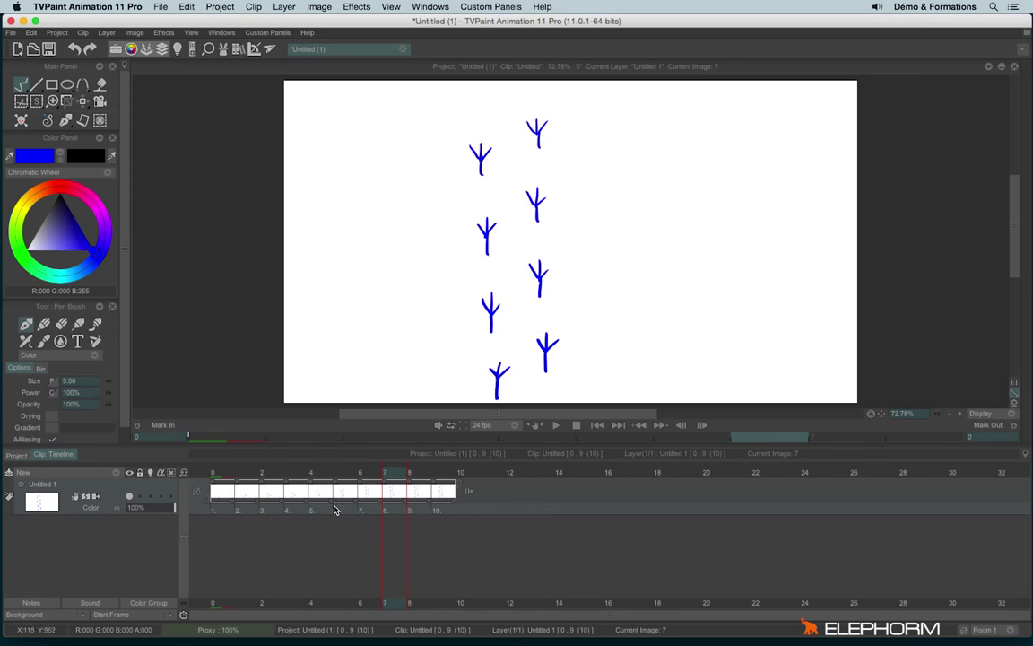
click(310, 491)
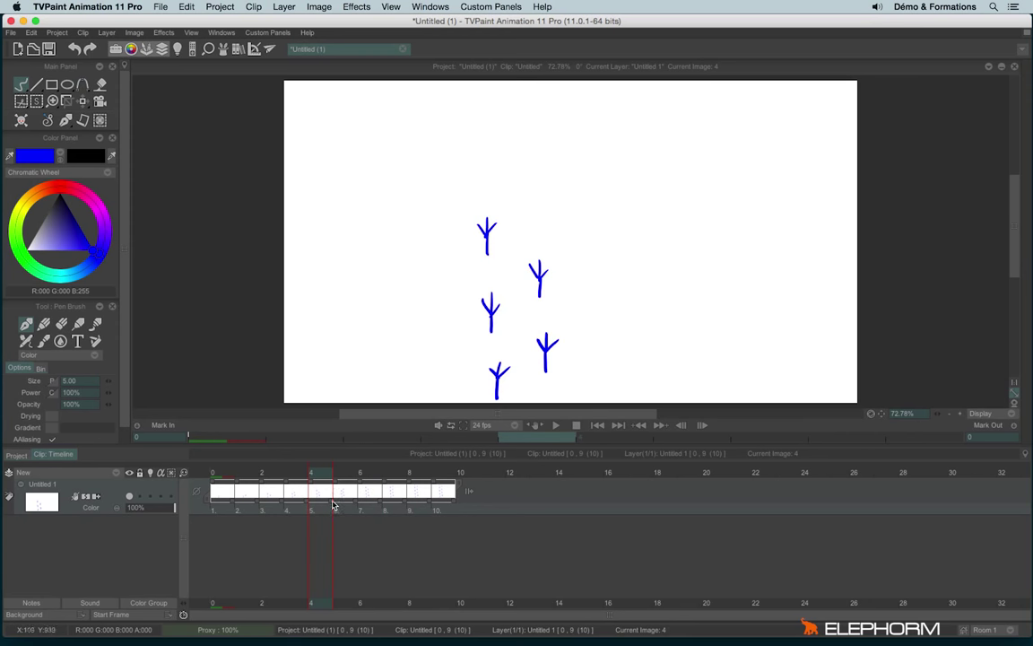
mouse_move(329, 500)
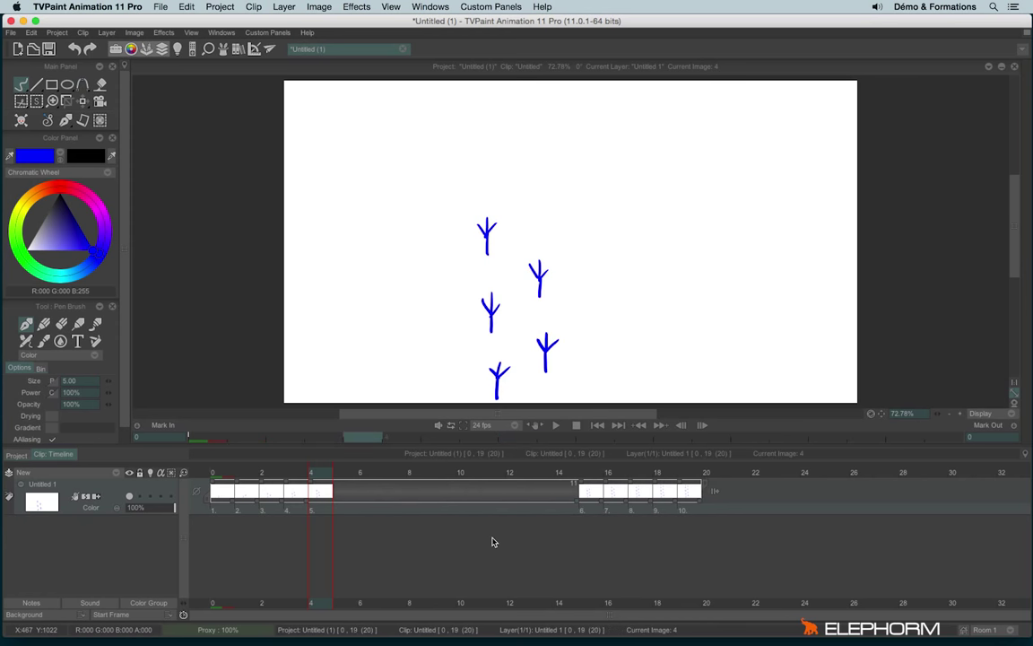
mouse_move(365, 519)
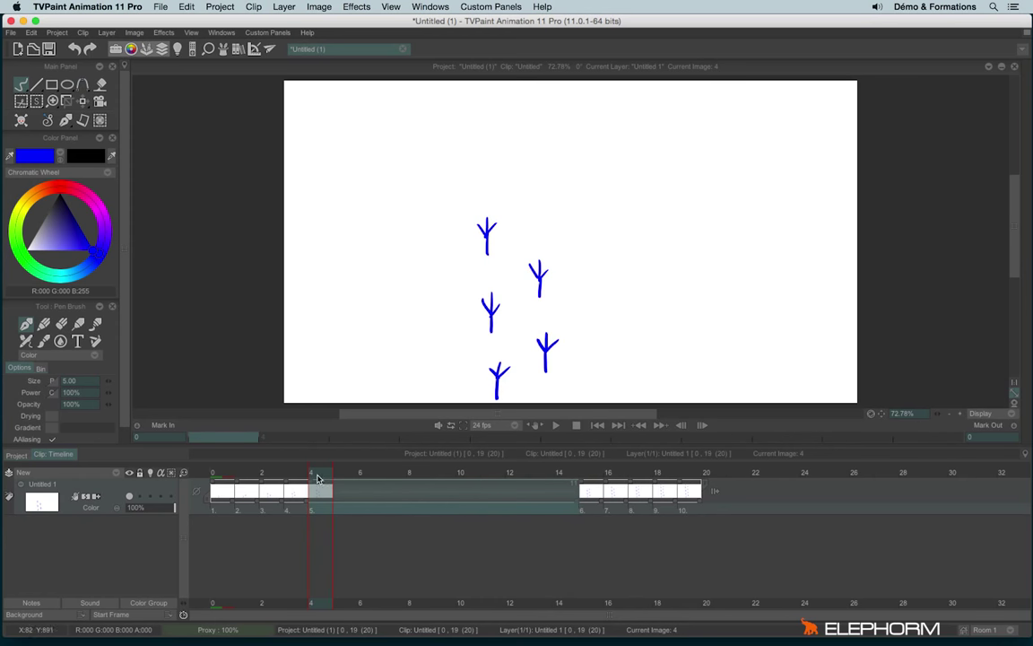
mouse_move(325, 502)
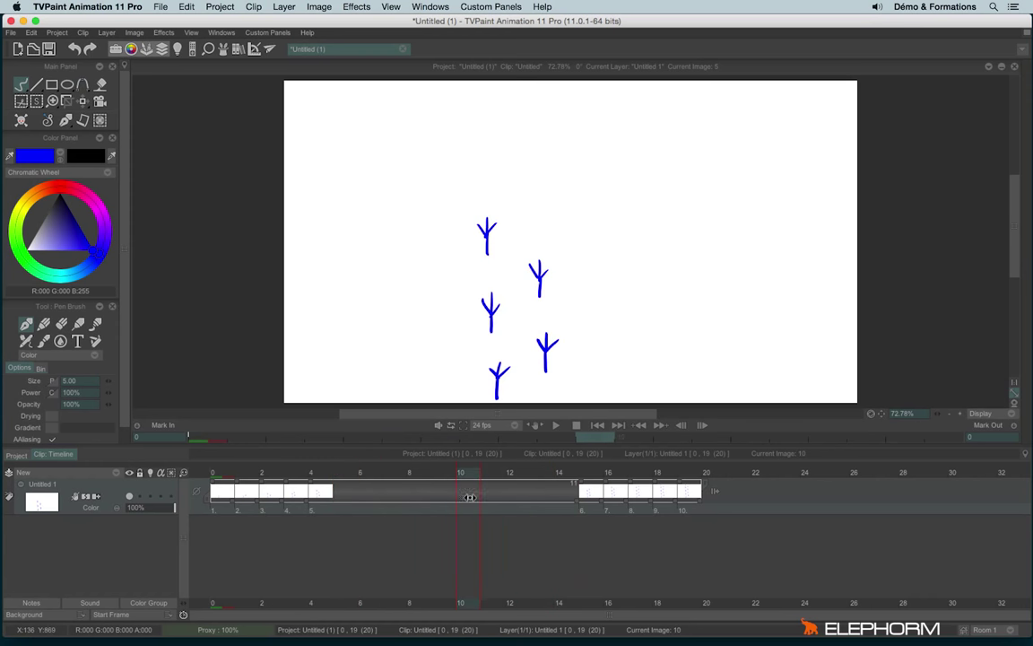
click(339, 473)
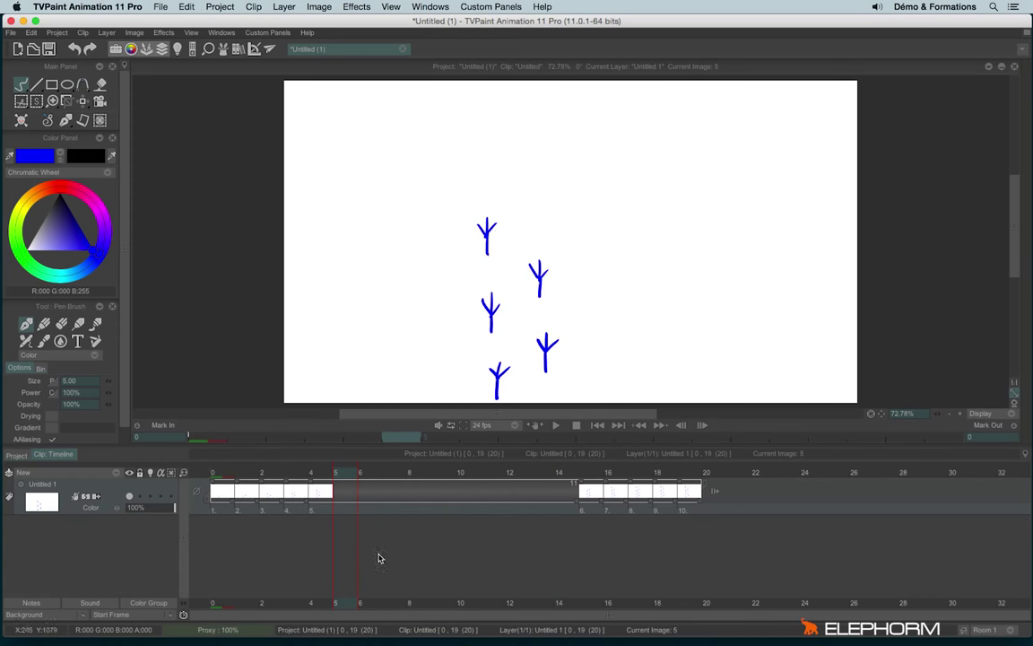
mouse_move(391, 532)
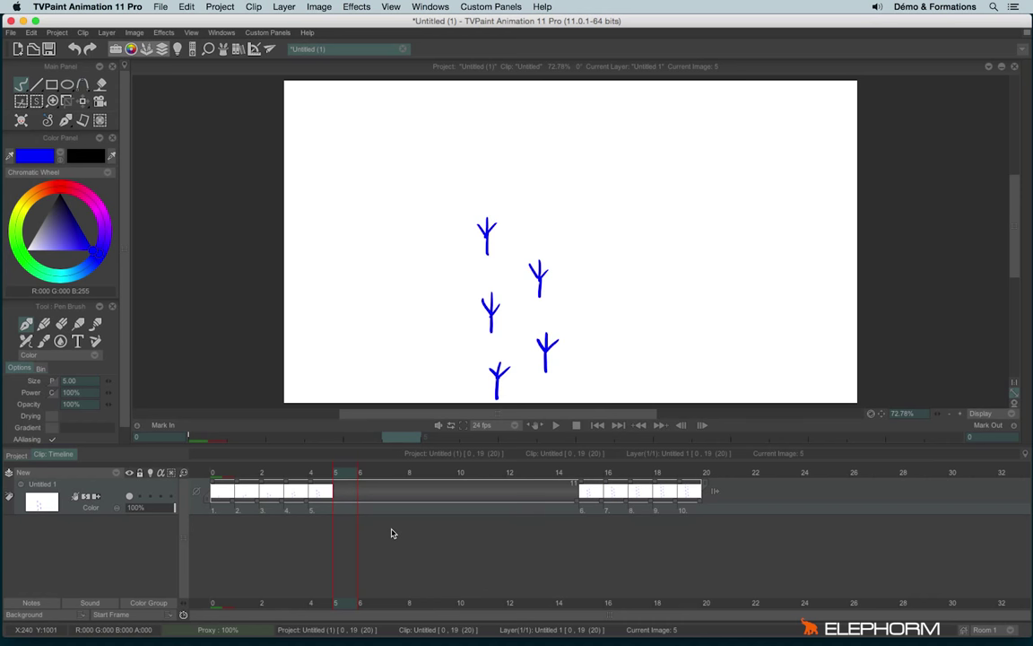
mouse_move(308, 504)
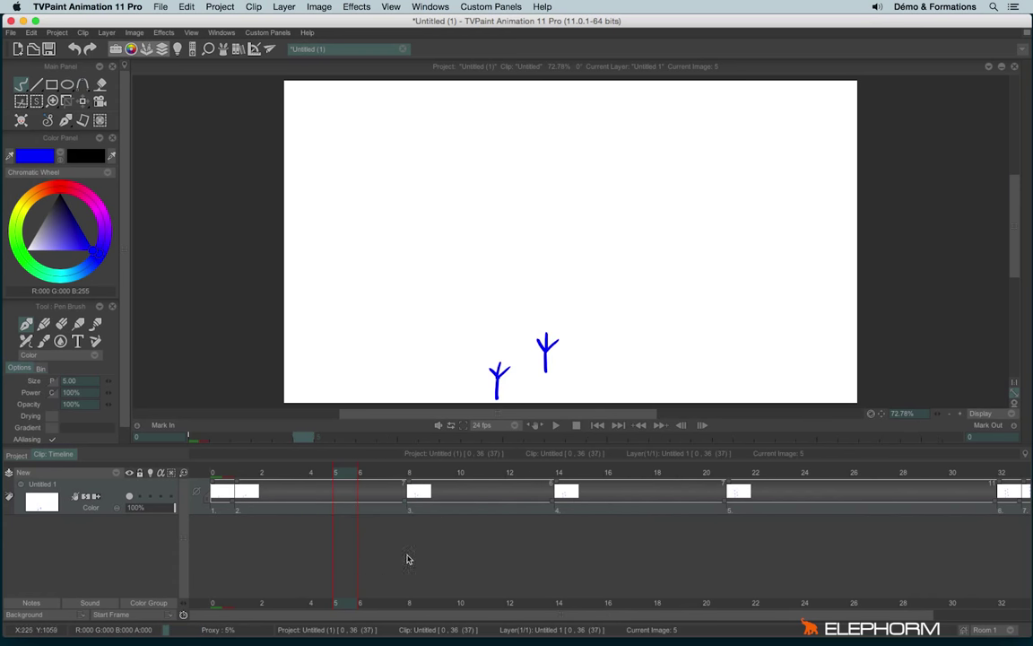
mouse_move(481, 566)
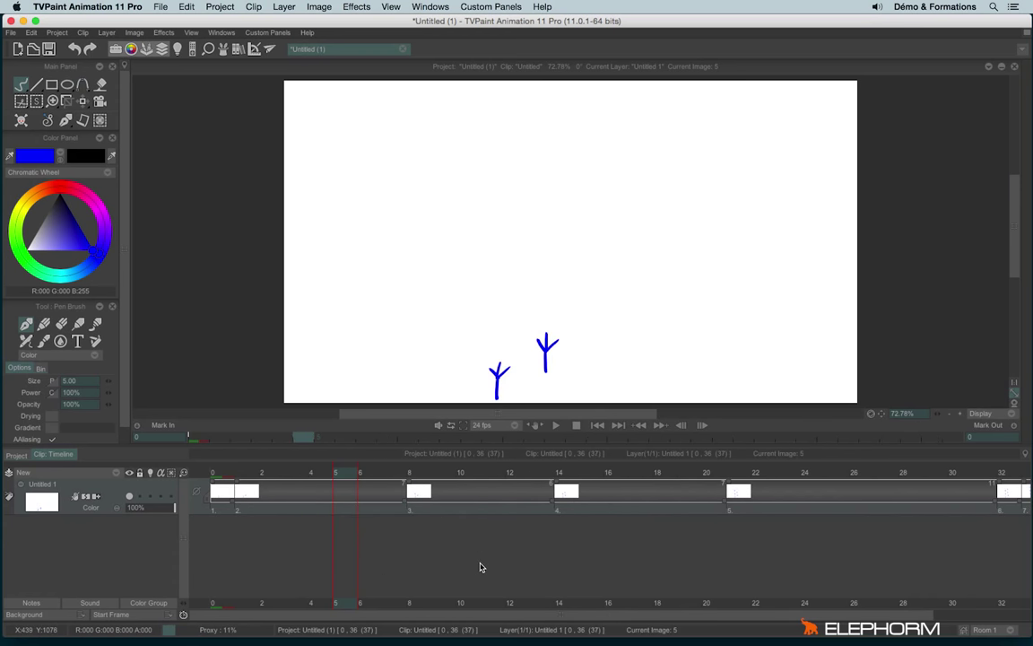
mouse_move(413, 512)
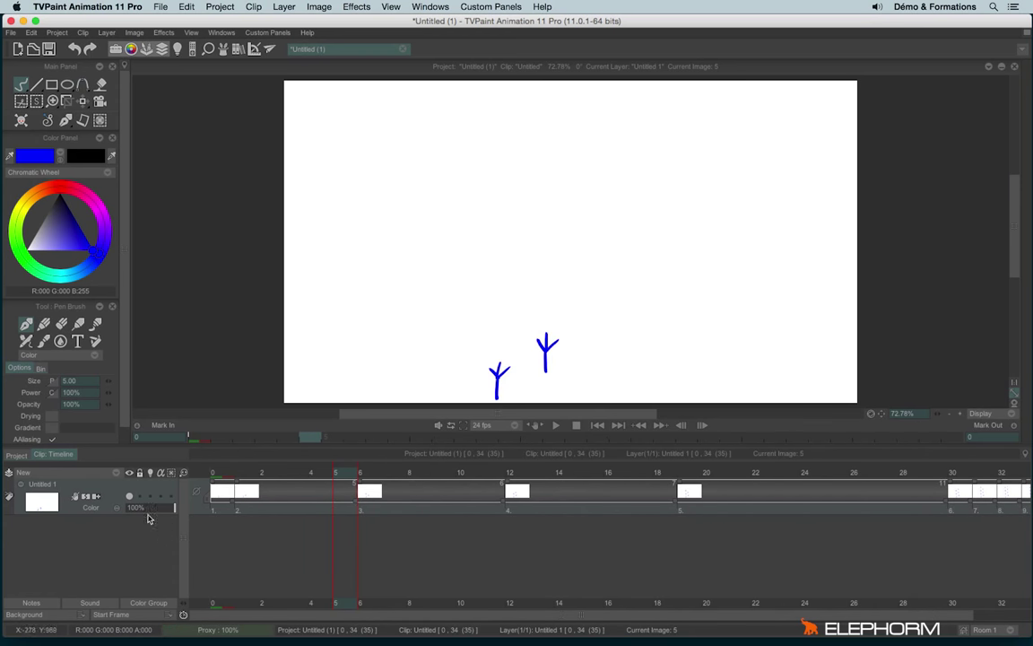
mouse_move(498, 502)
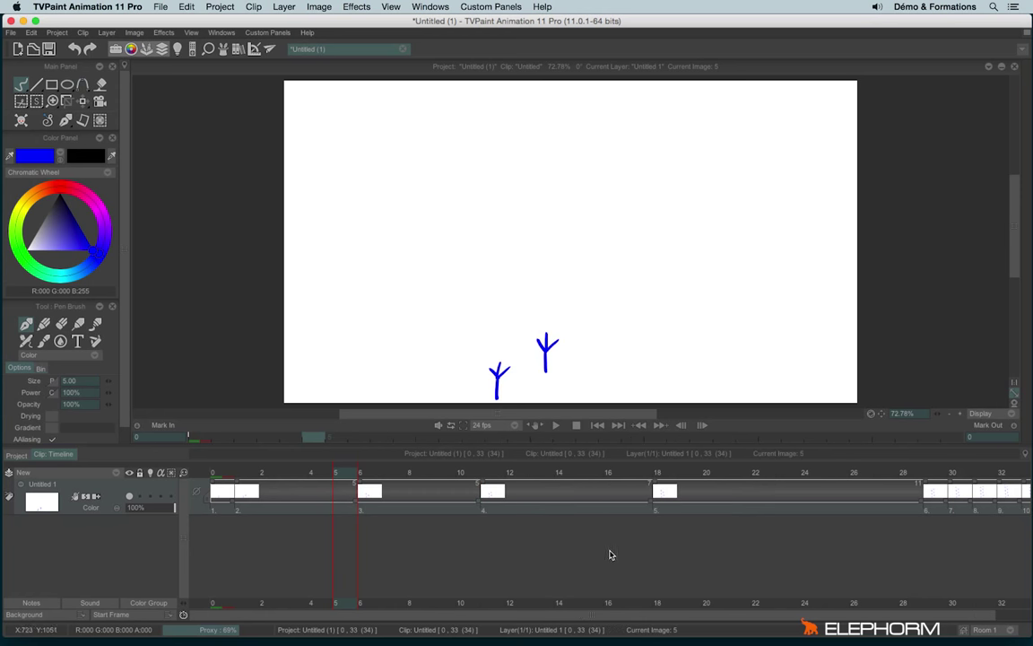
mouse_move(1009, 521)
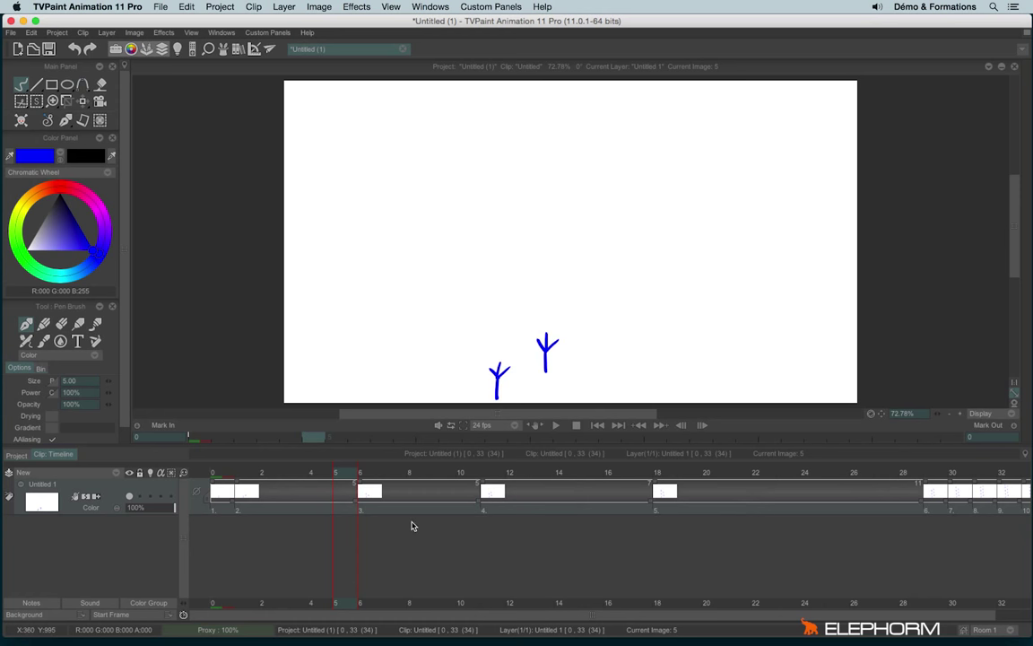
mouse_move(174, 457)
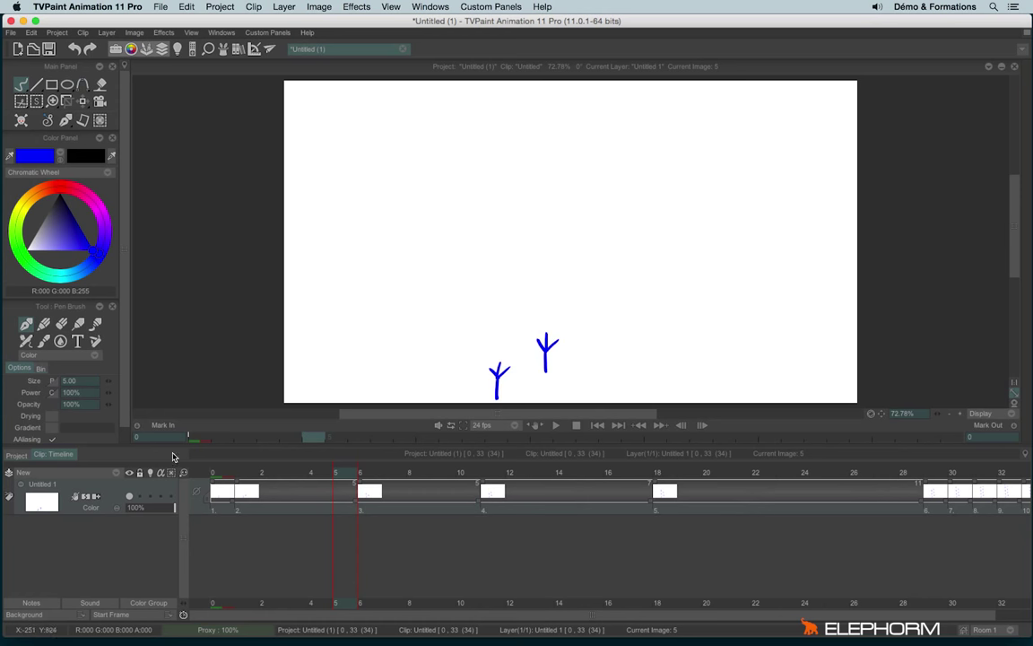
mouse_move(183, 472)
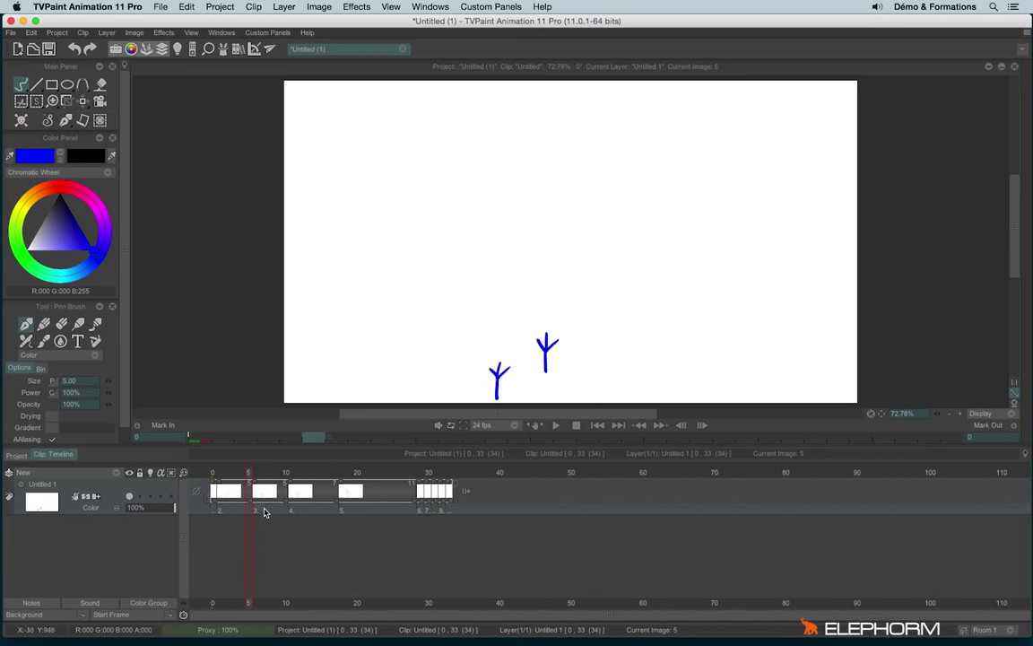
mouse_move(157, 534)
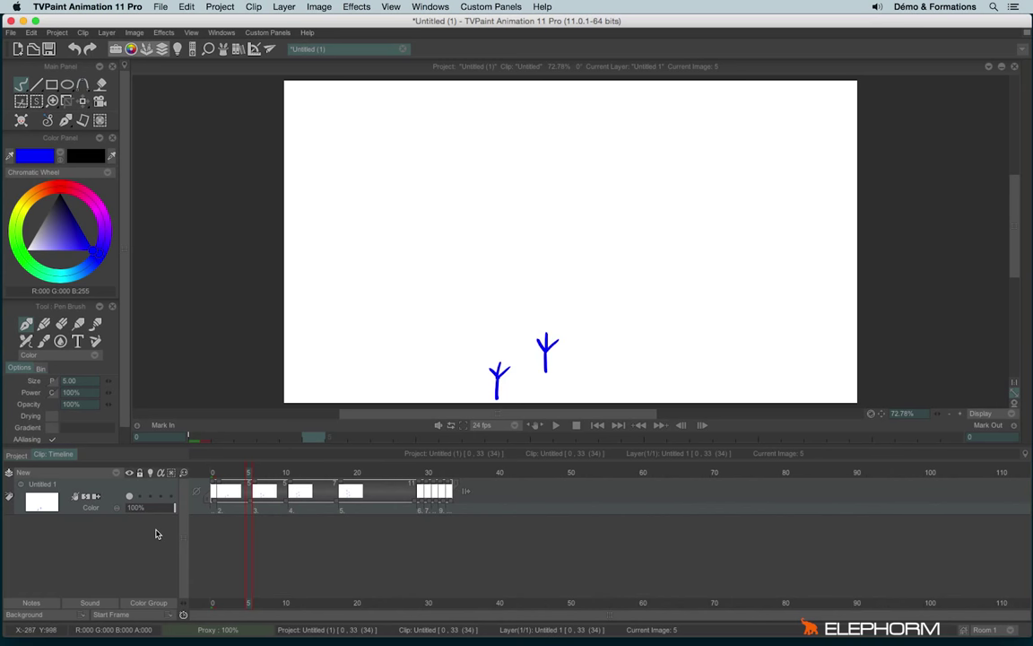
mouse_move(192, 531)
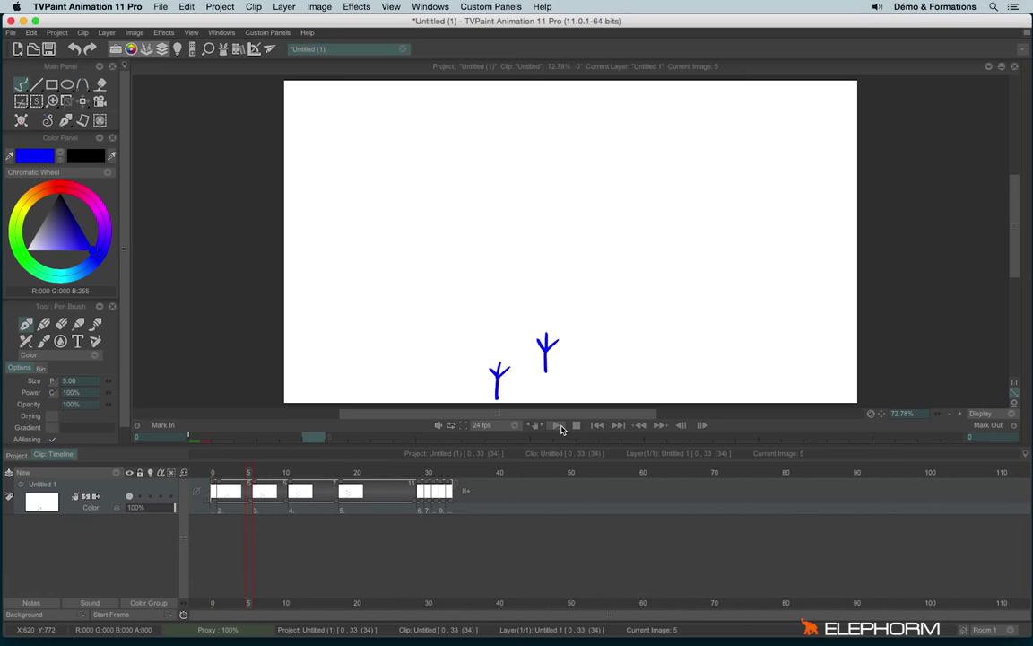
click(556, 425)
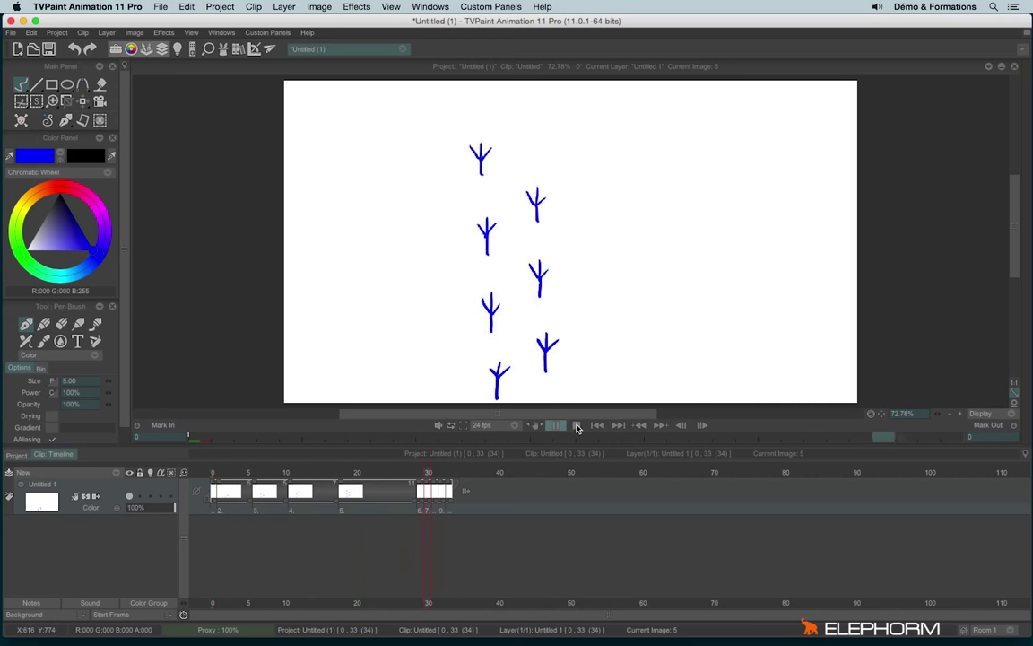
click(227, 491)
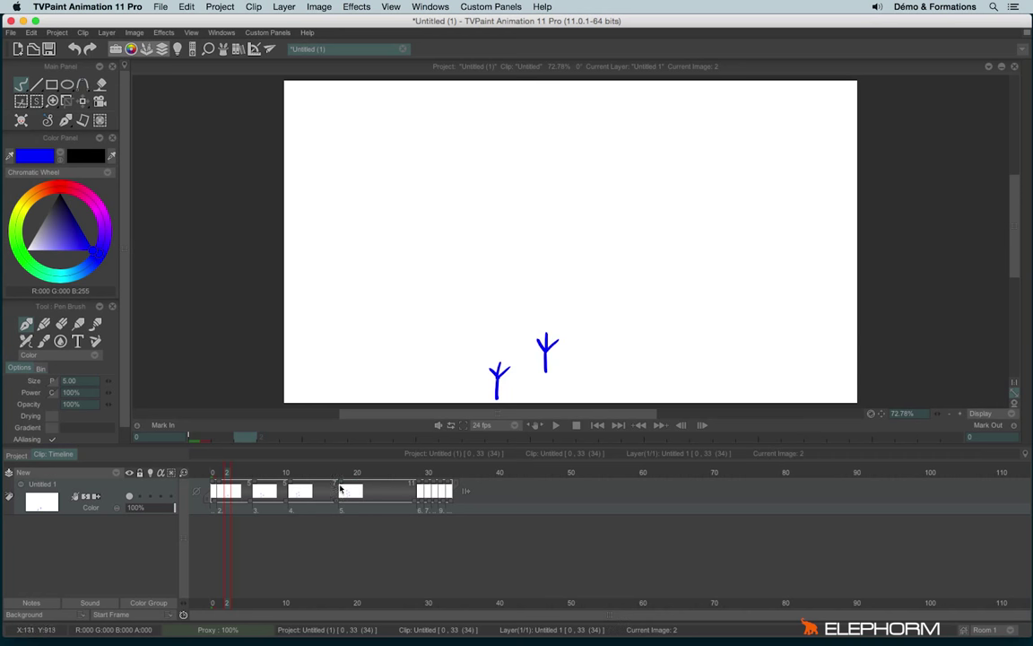
Step: Review the footprint clip by jumping to images 4, 16 and finally 34
click(345, 491)
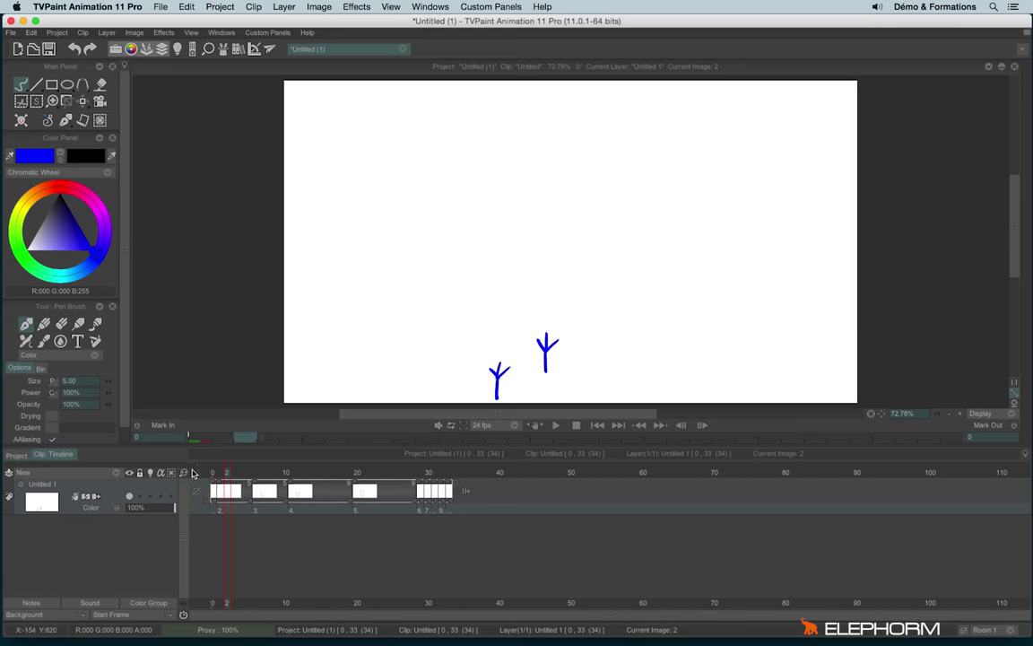
mouse_move(290, 543)
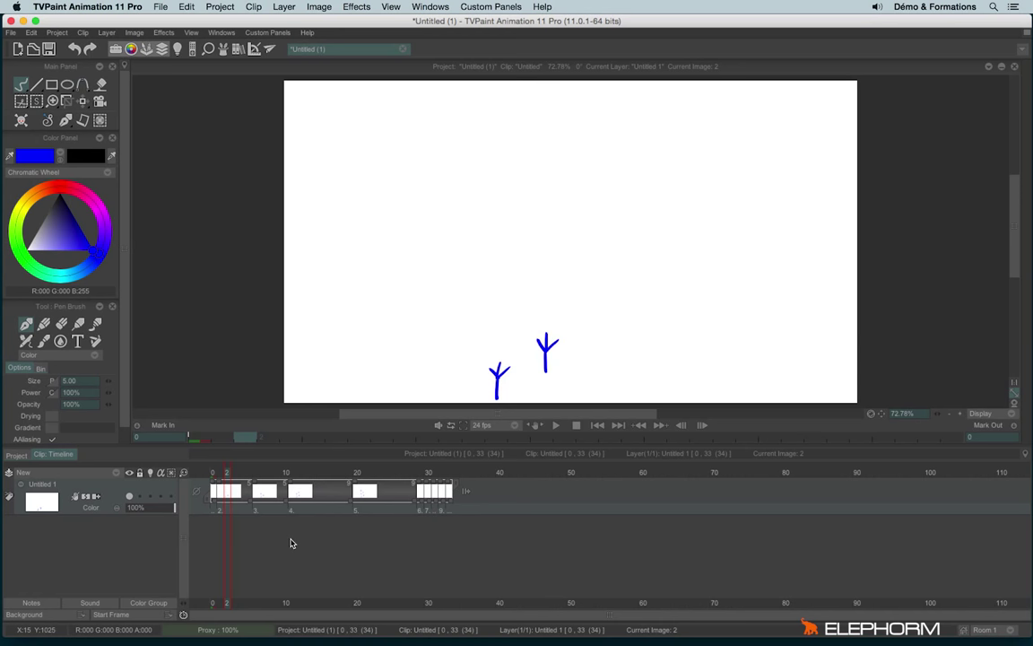
mouse_move(356, 484)
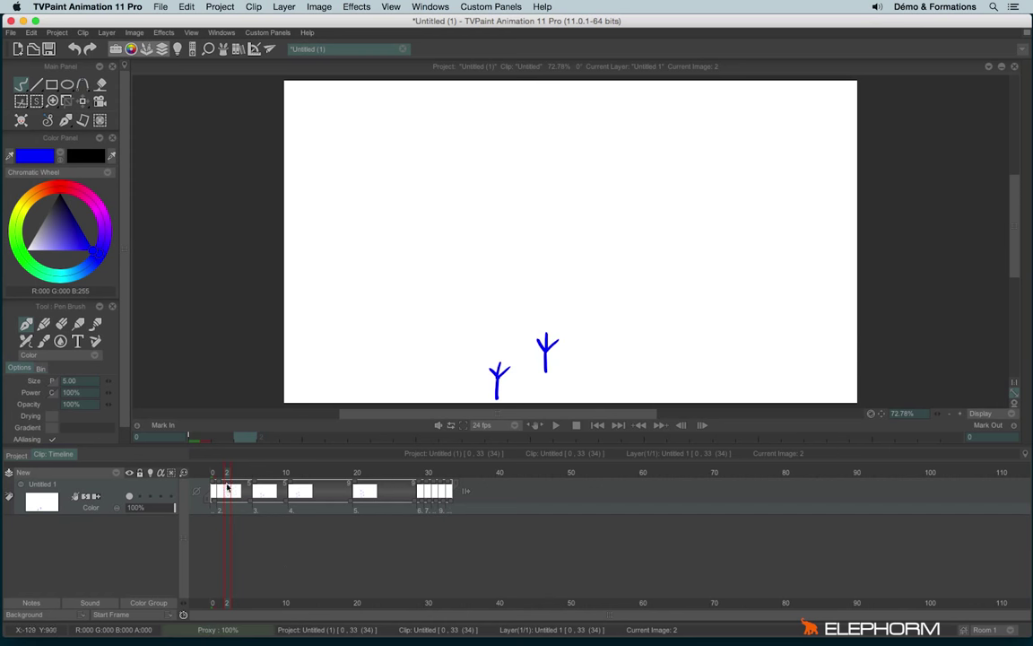
click(280, 473)
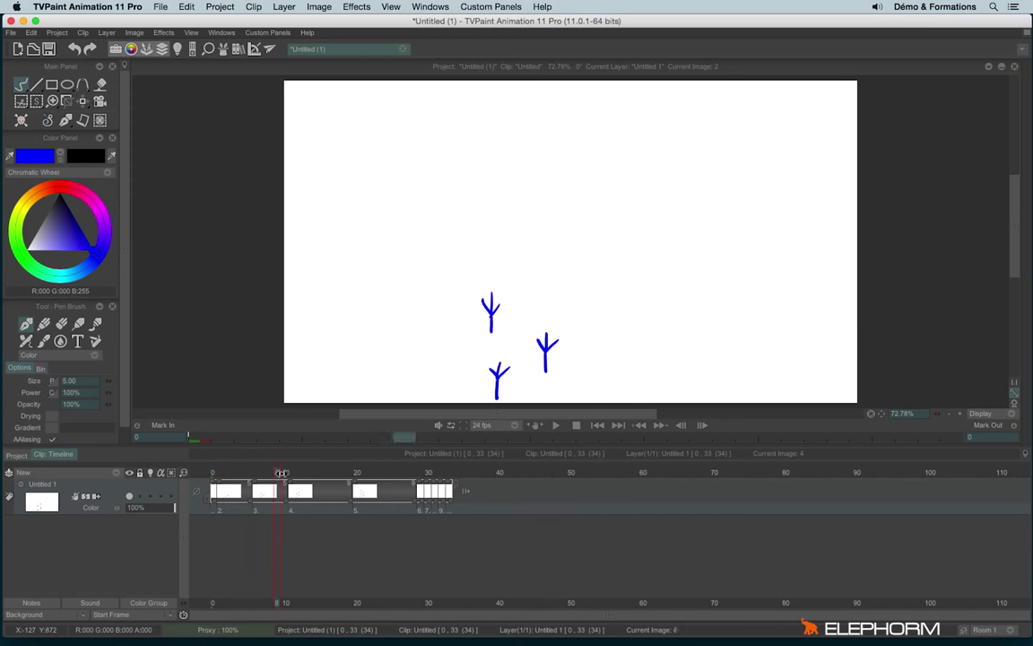
click(327, 473)
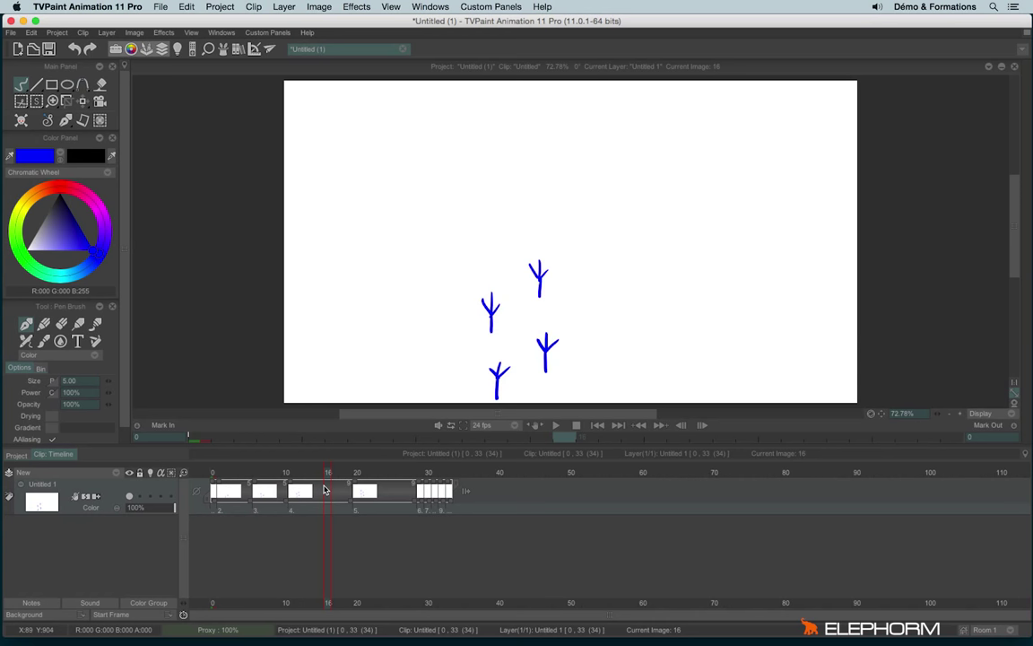
mouse_move(358, 490)
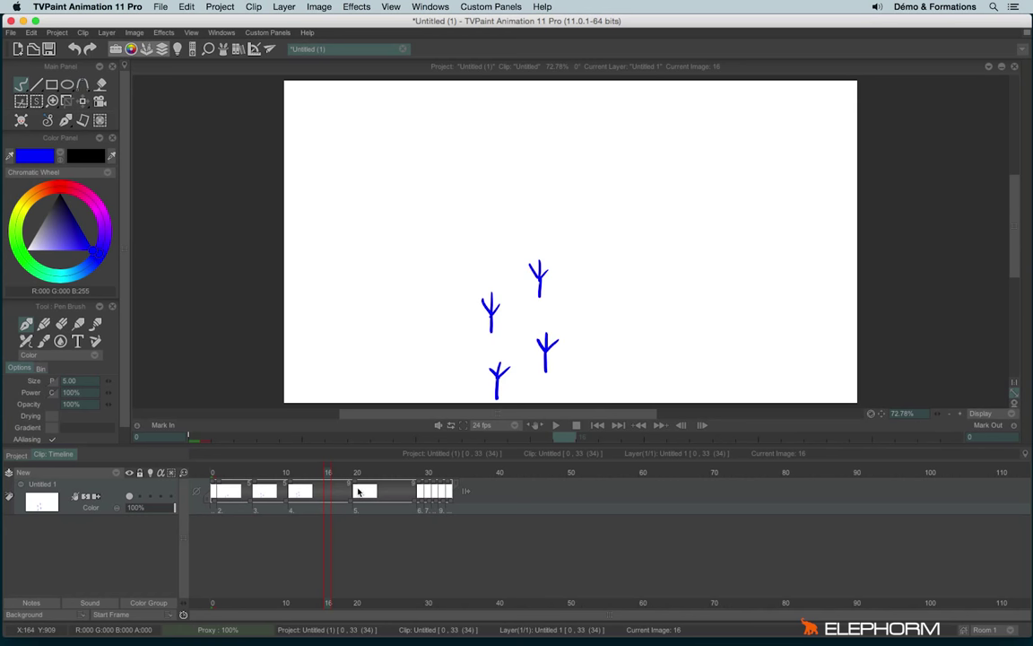
click(458, 470)
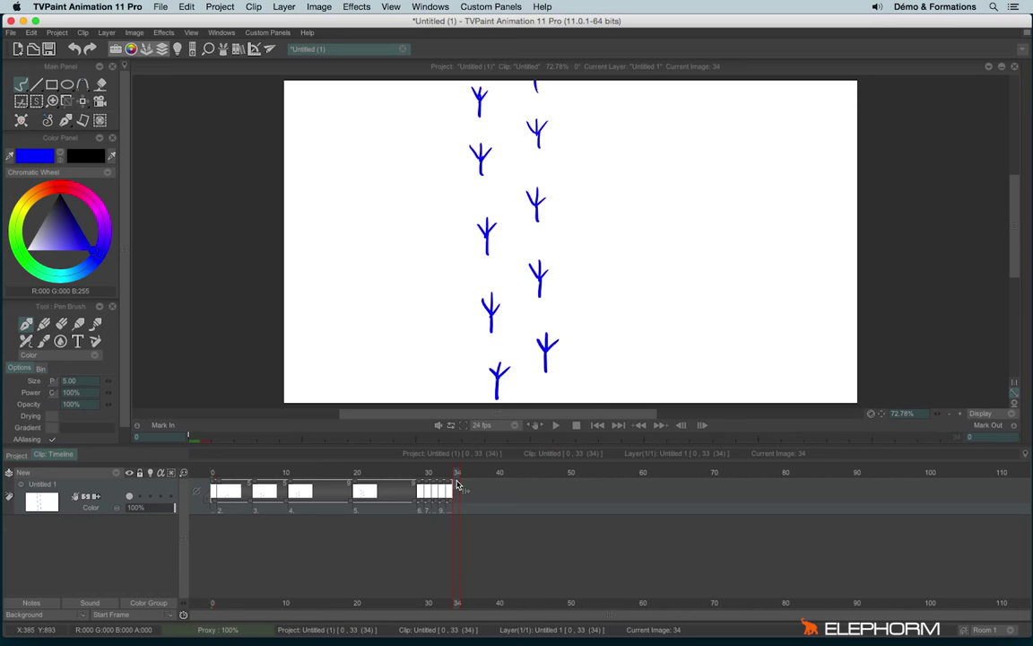
mouse_move(463, 487)
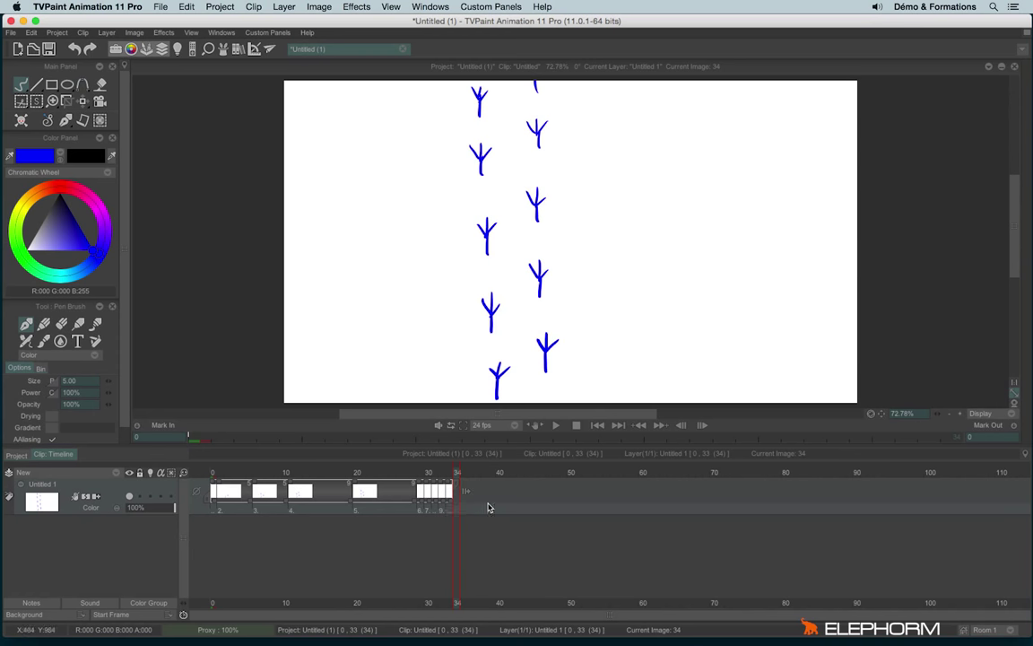
mouse_move(474, 512)
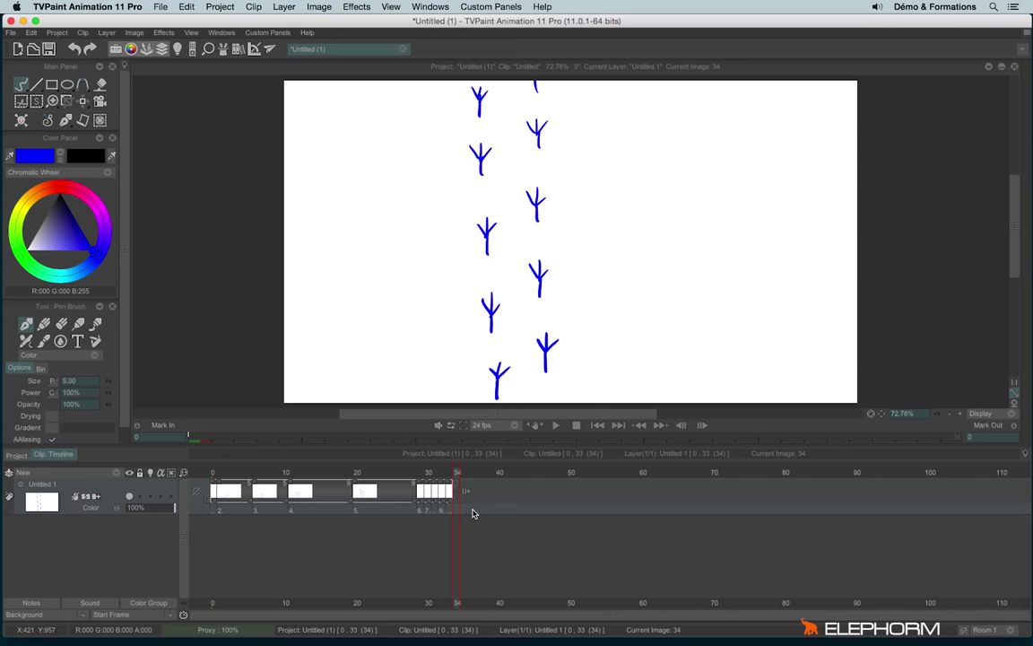
mouse_move(395, 422)
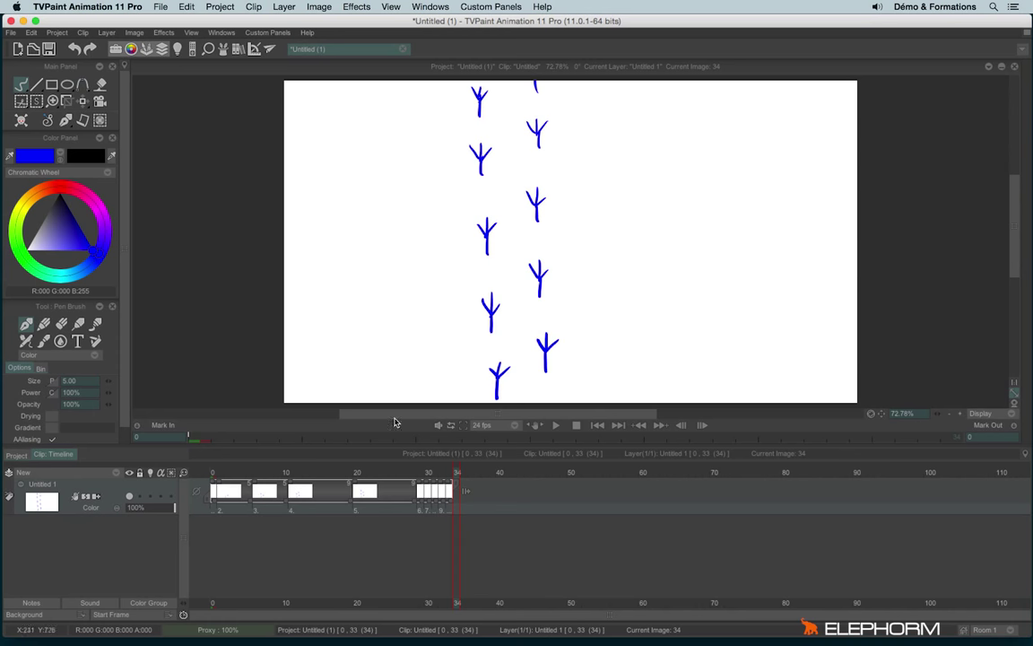
mouse_move(465, 499)
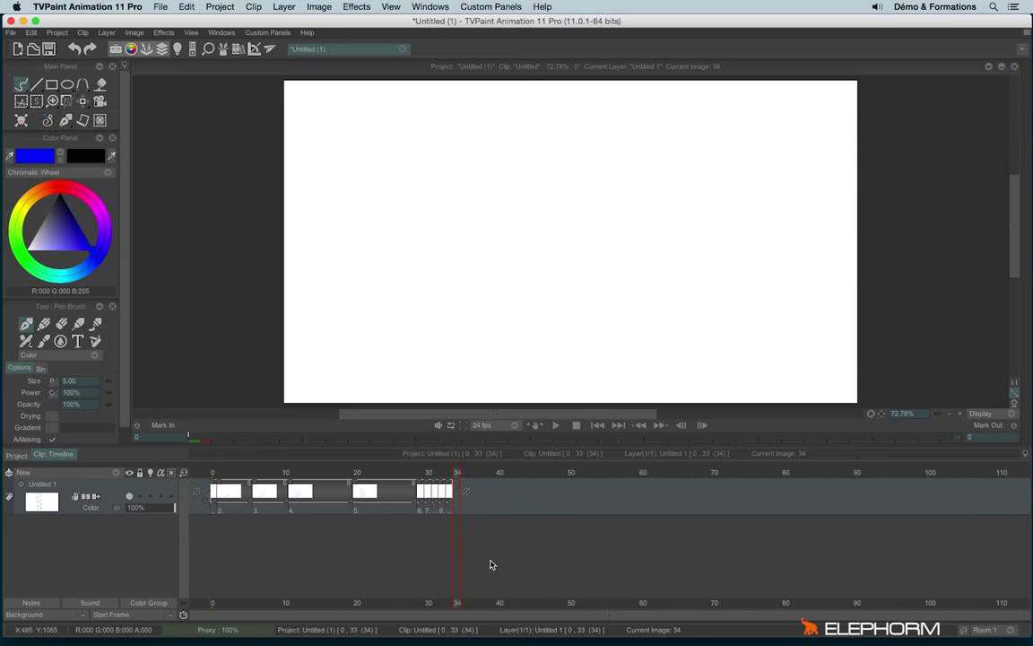
mouse_move(484, 97)
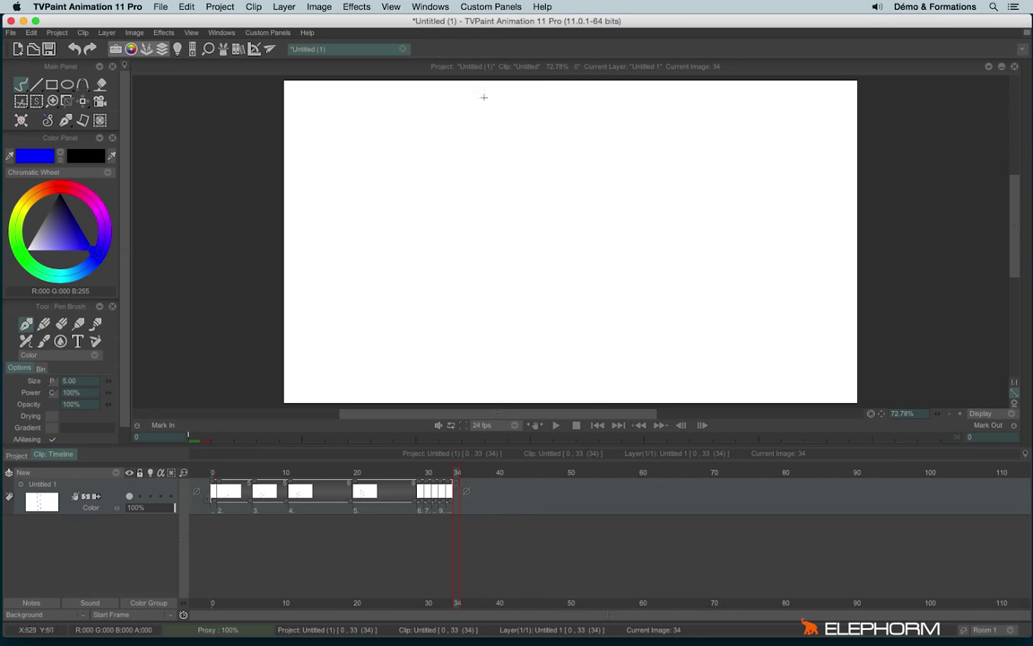
mouse_move(507, 365)
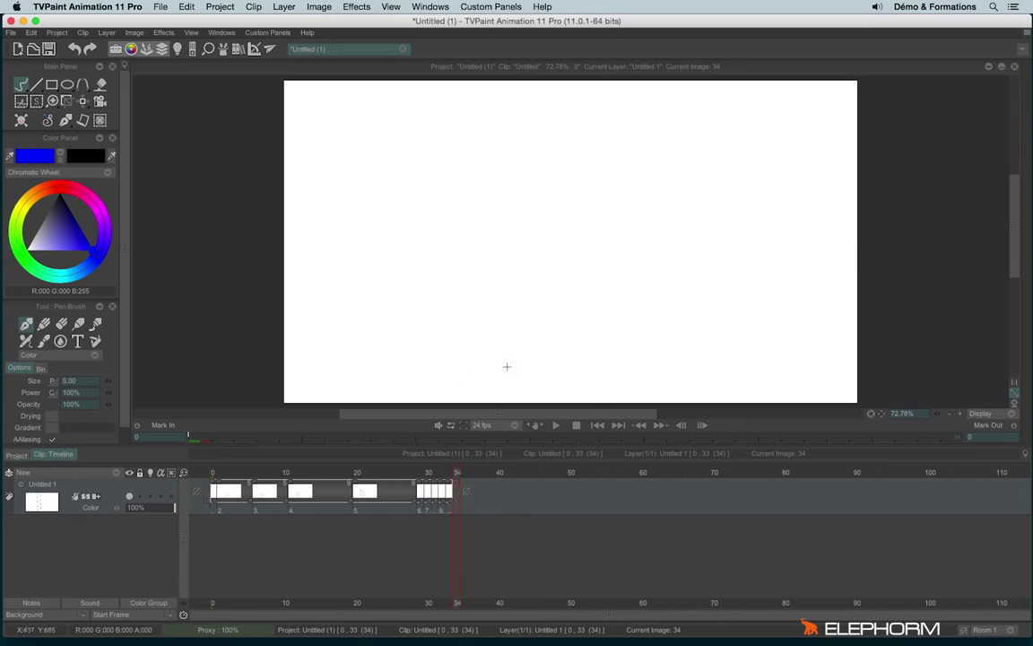
mouse_move(499, 402)
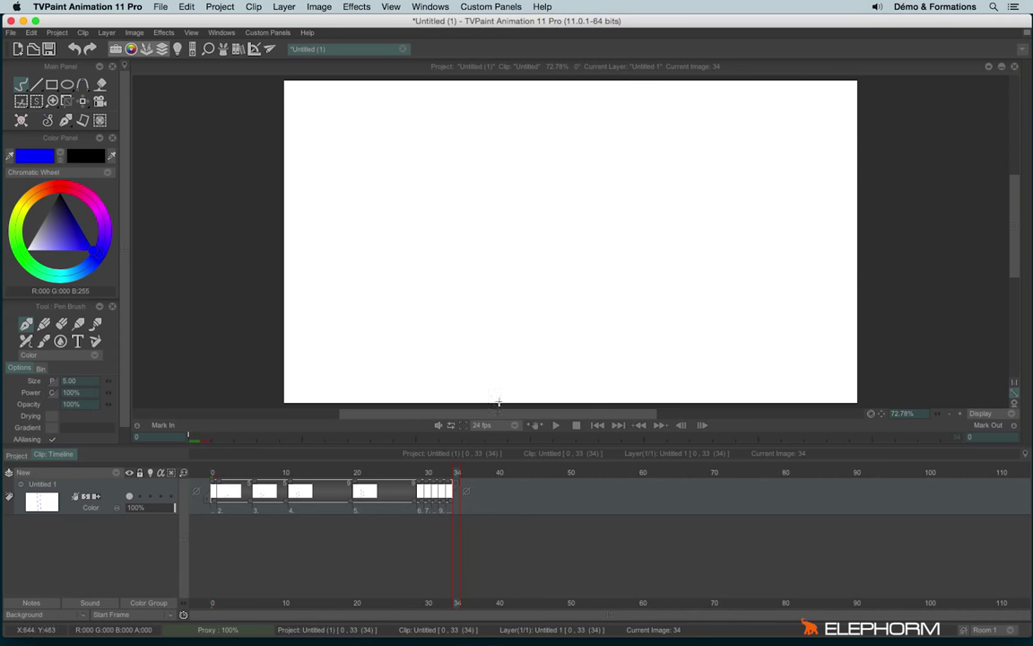
mouse_move(475, 335)
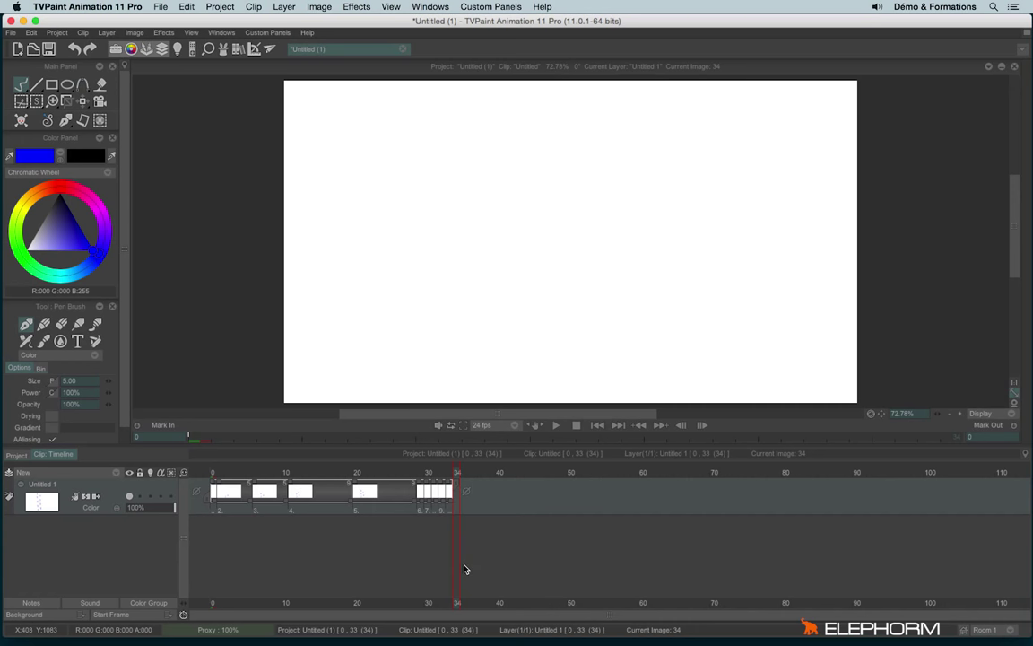
mouse_move(537, 233)
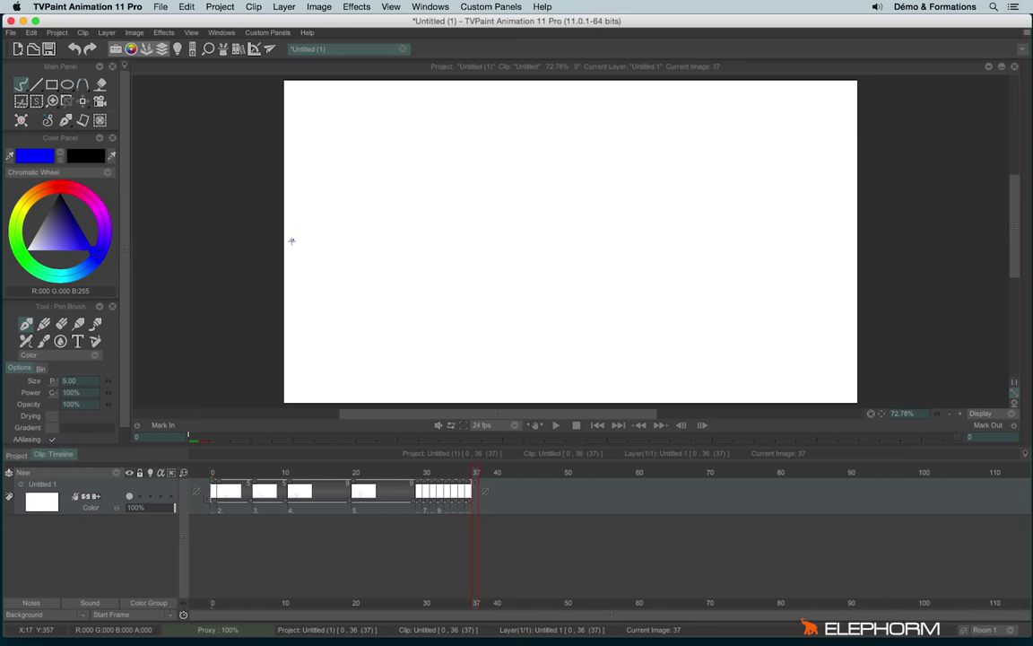
mouse_move(115, 485)
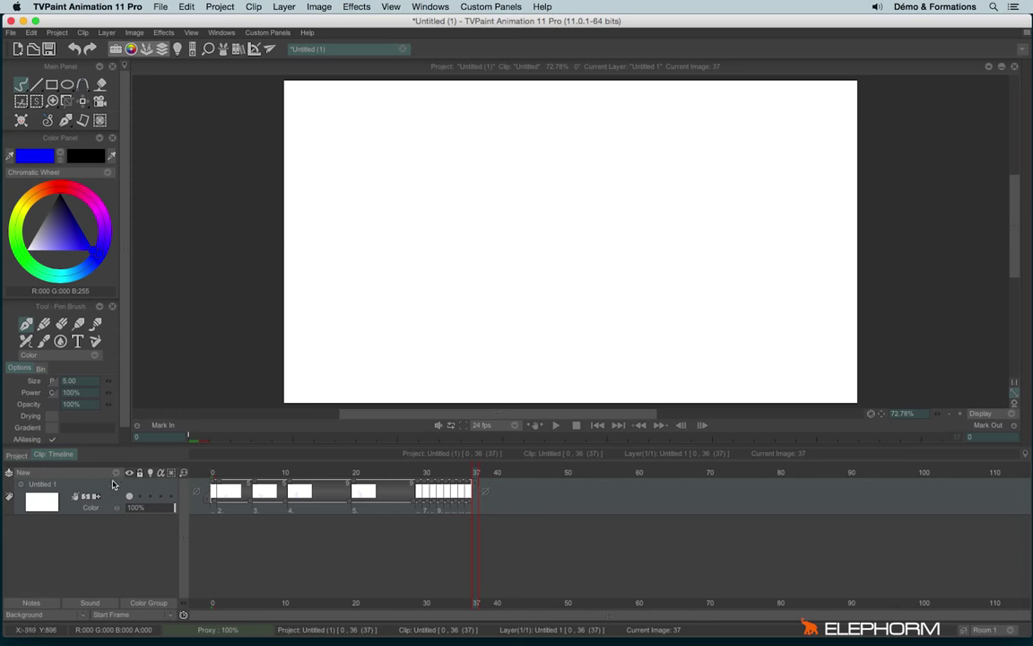
Step: Delete the footprint layer and draw a blue ball circle near the top-left of the canvas
right_click(42, 483)
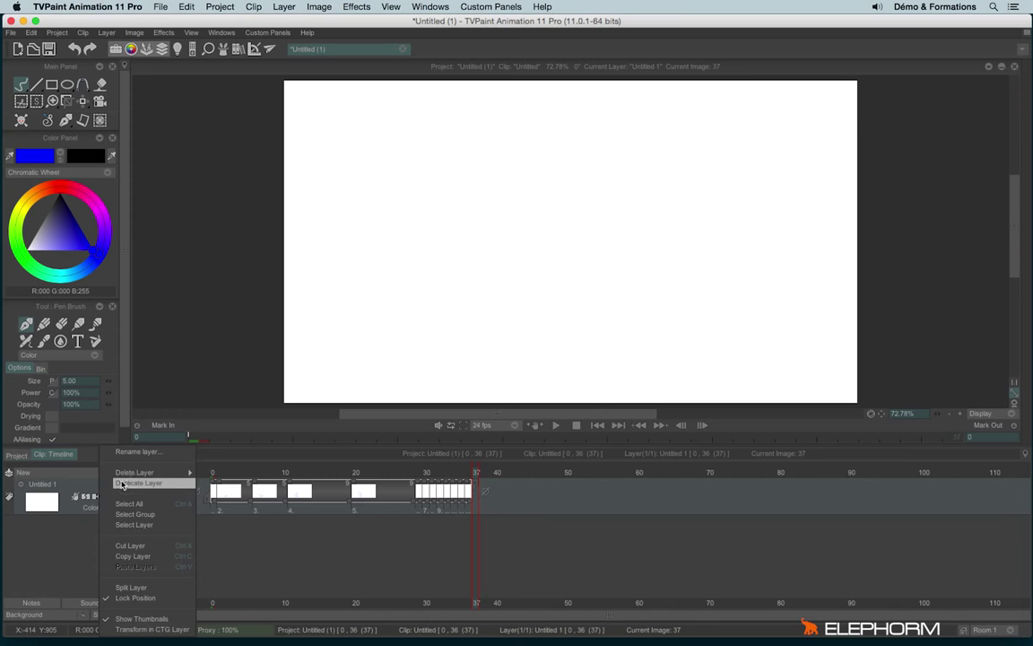
mouse_move(135, 472)
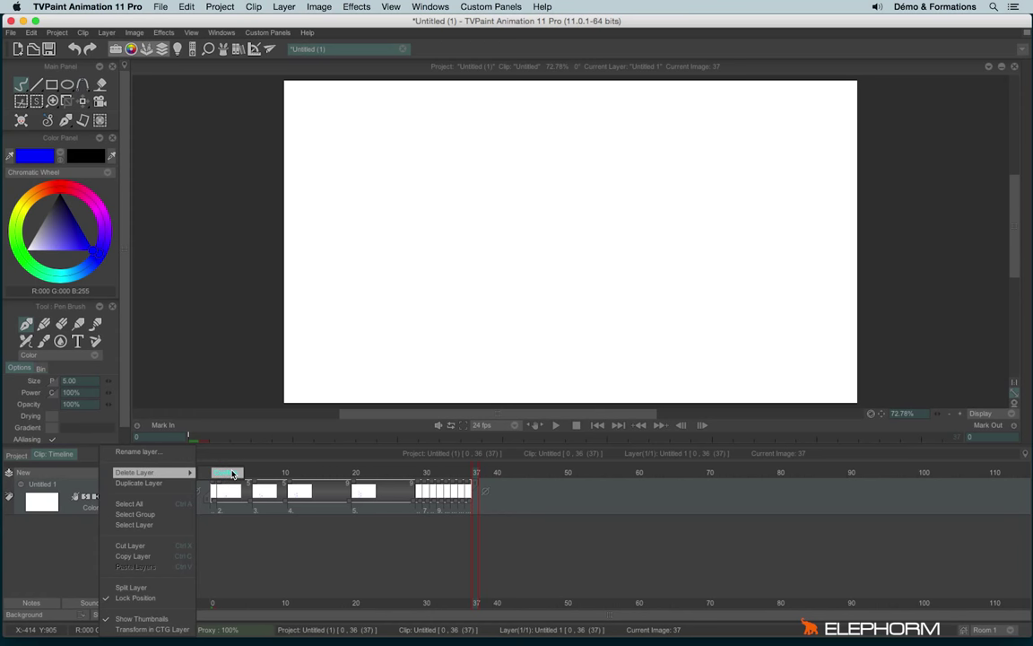
click(135, 472)
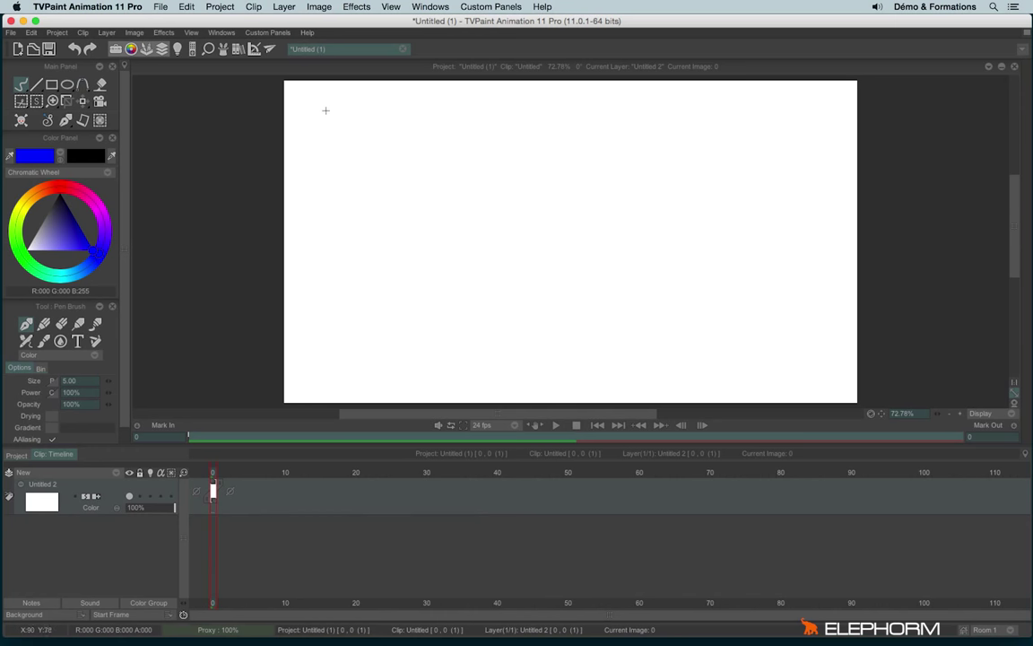
drag(326, 110, 297, 154)
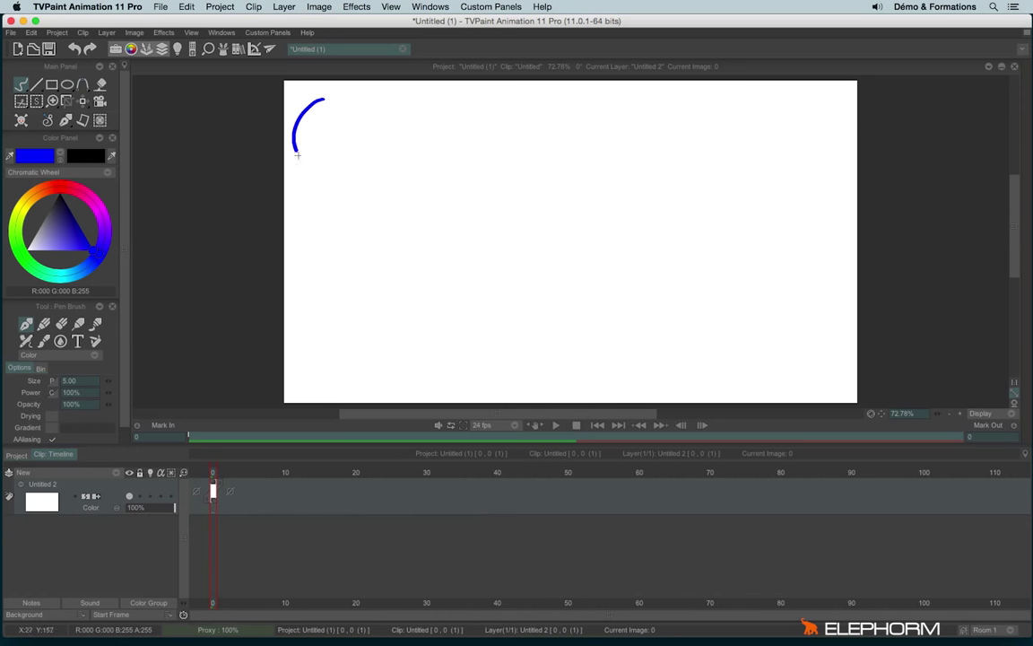
drag(297, 154, 325, 293)
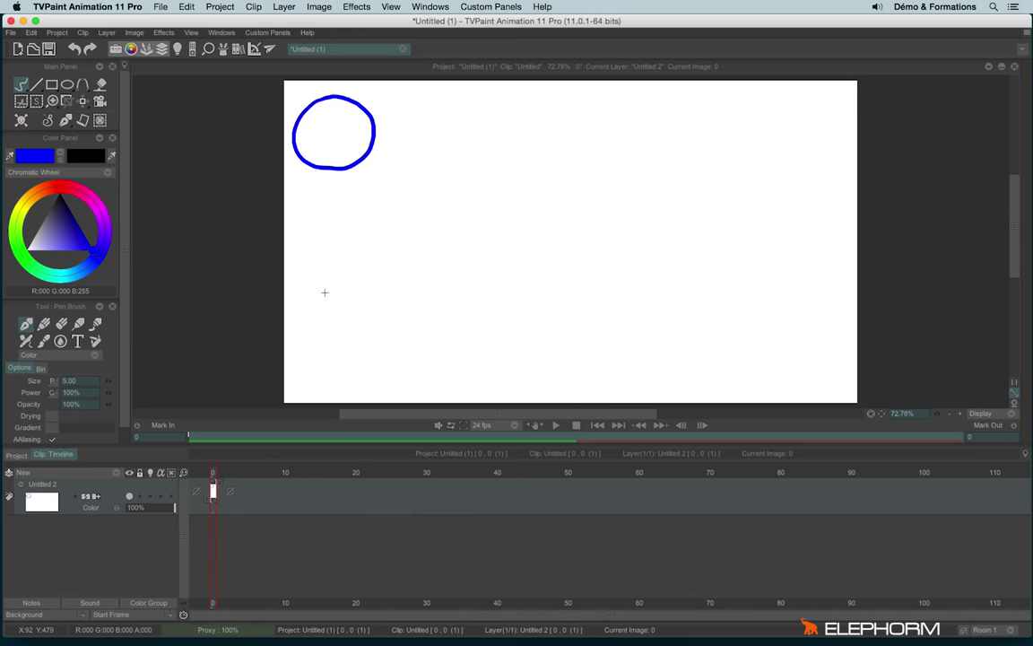
mouse_move(357, 242)
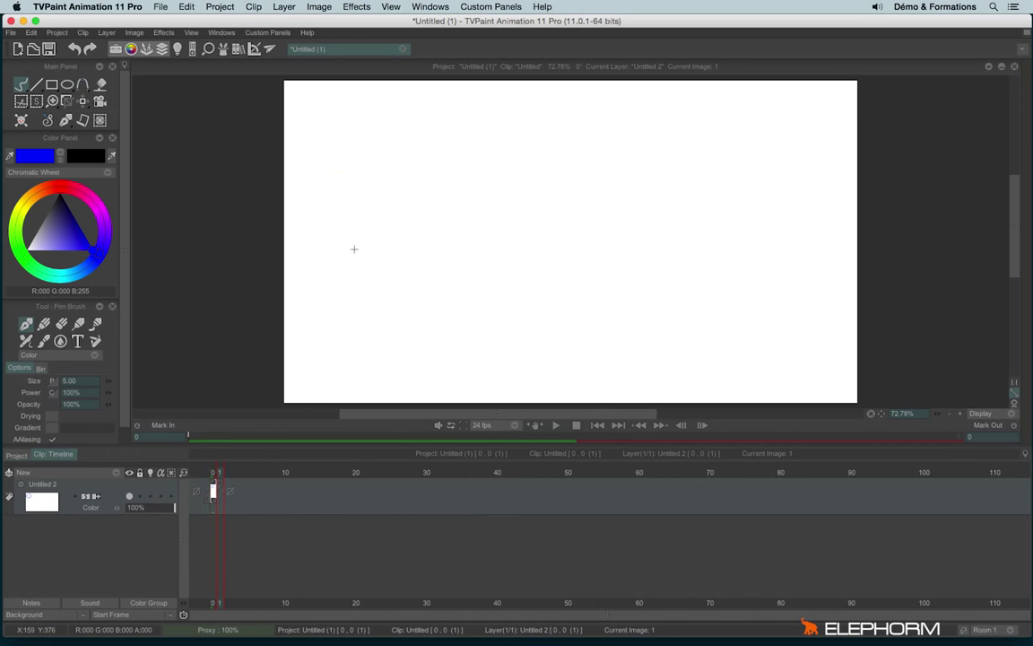
mouse_move(374, 177)
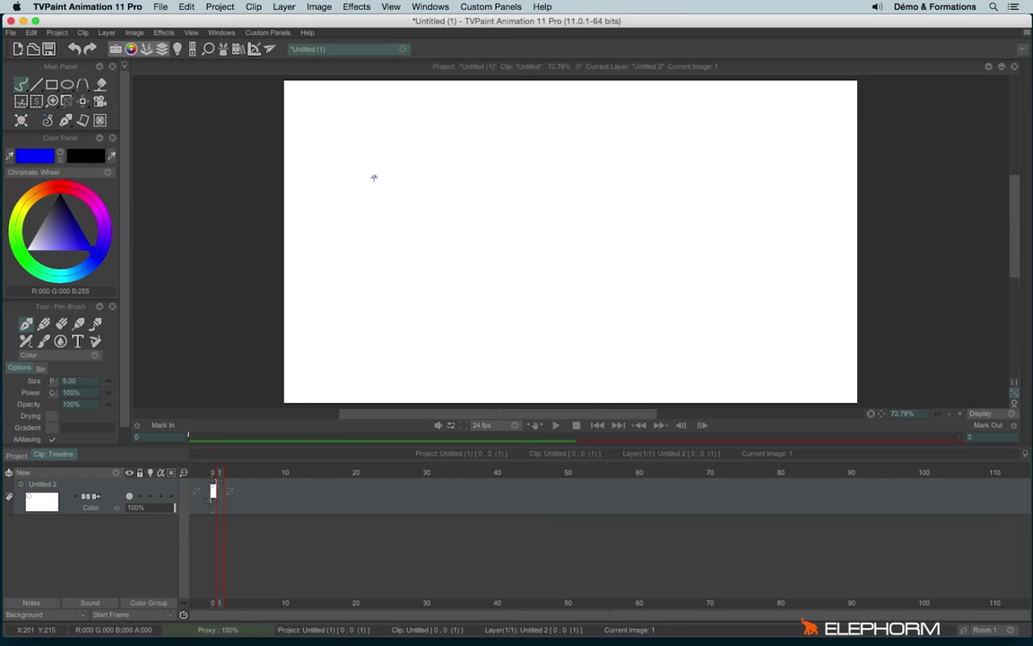
mouse_move(150, 502)
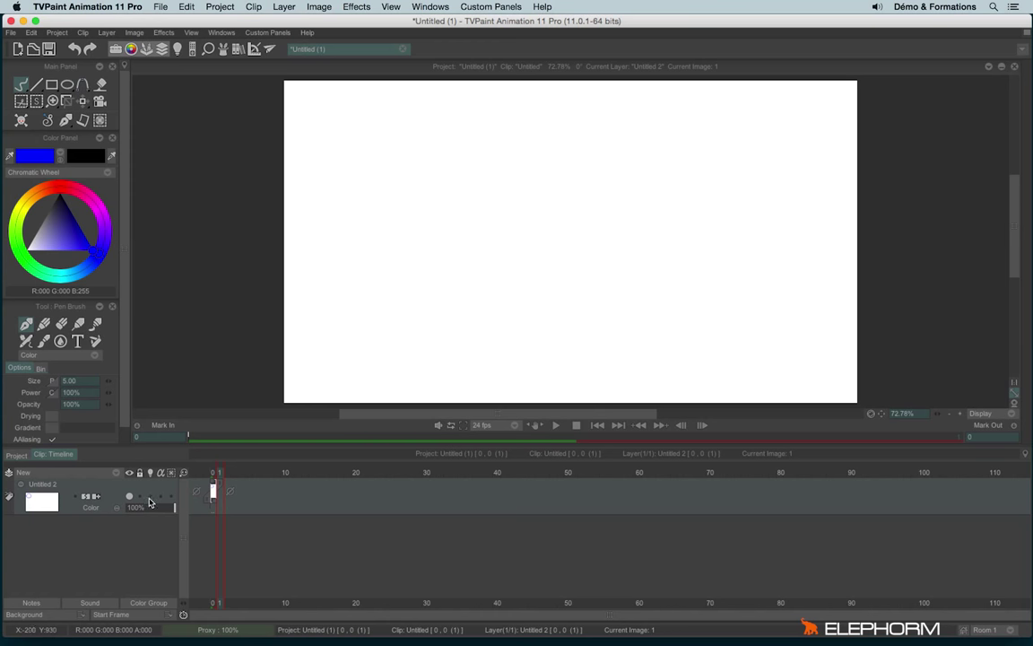
mouse_move(153, 498)
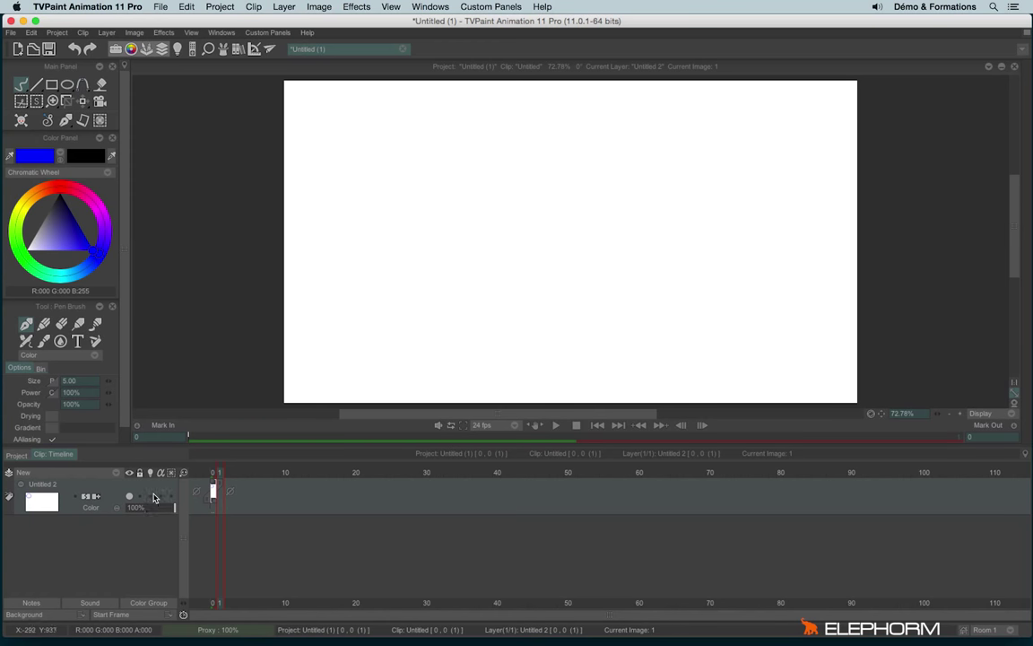
mouse_move(150, 478)
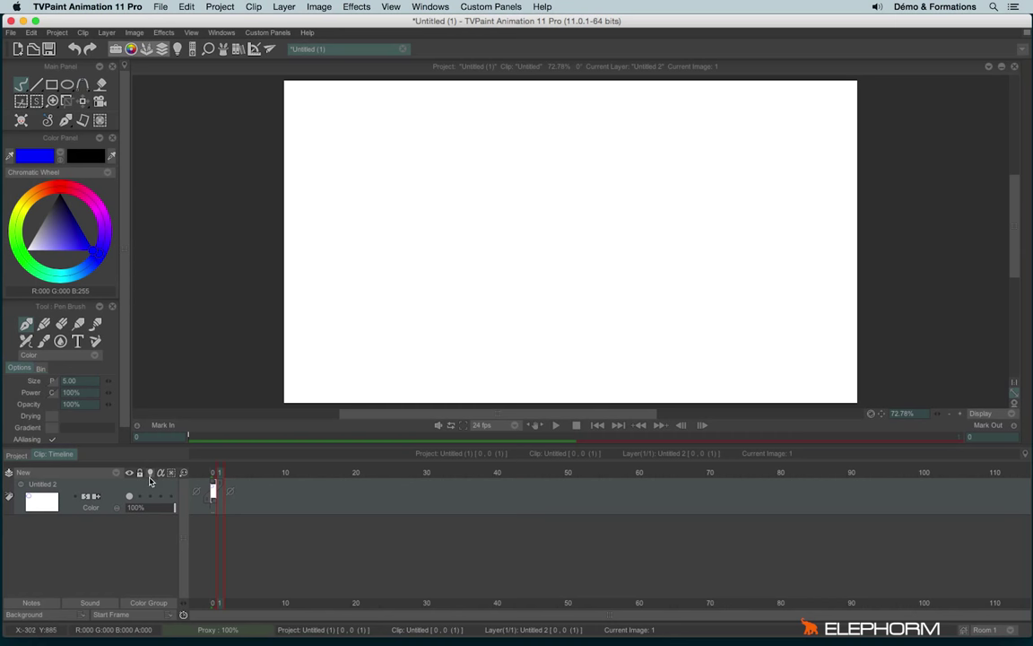
mouse_move(151, 502)
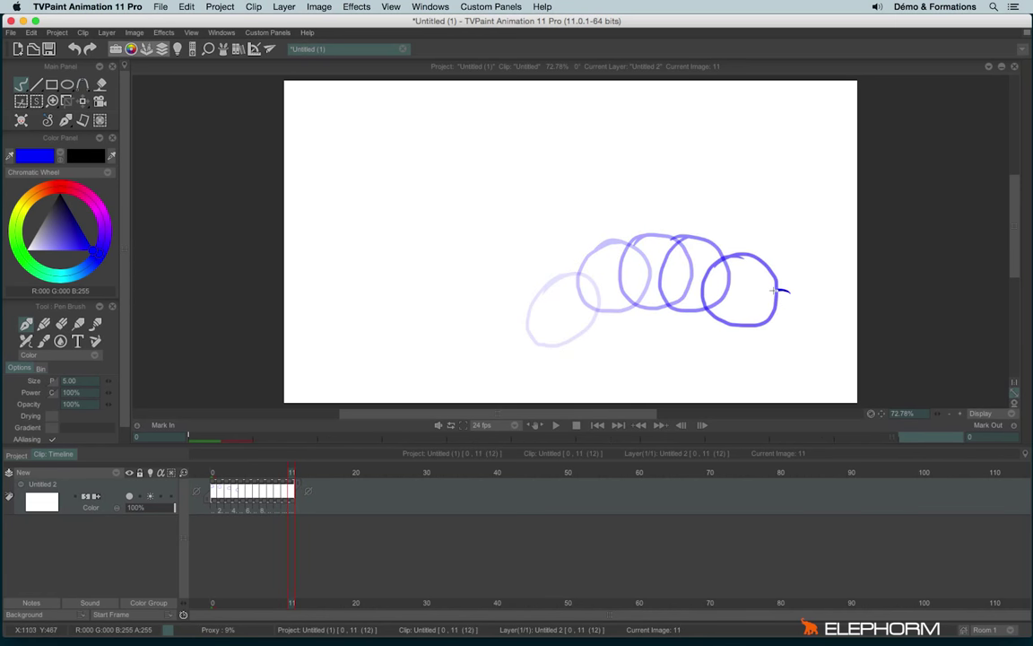
Step: Draw the ball's next circle further right on a new image
drag(774, 289, 803, 345)
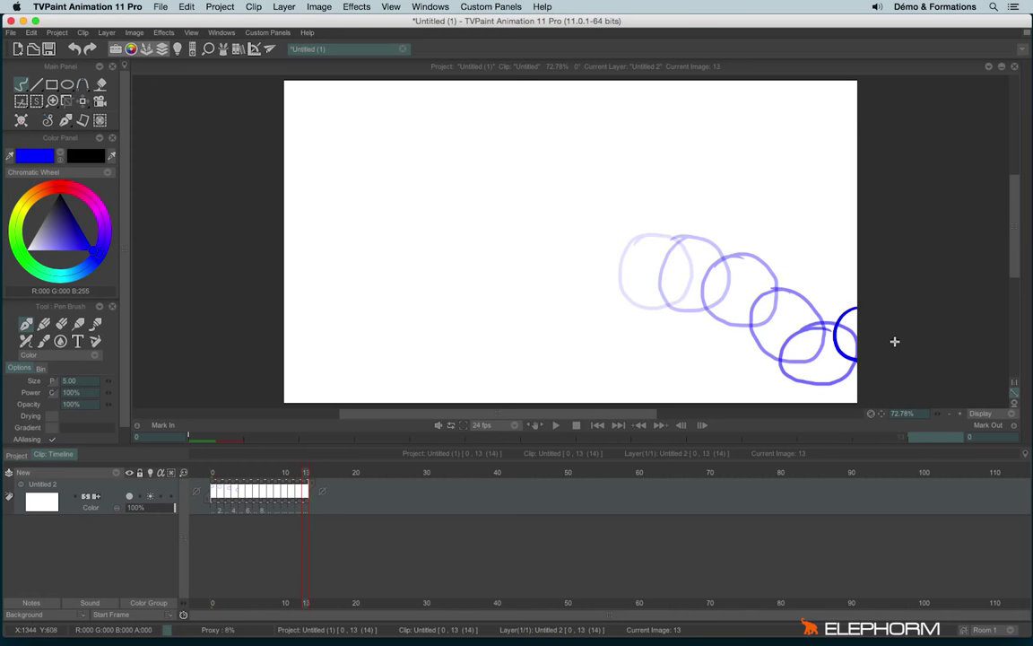
mouse_move(557, 440)
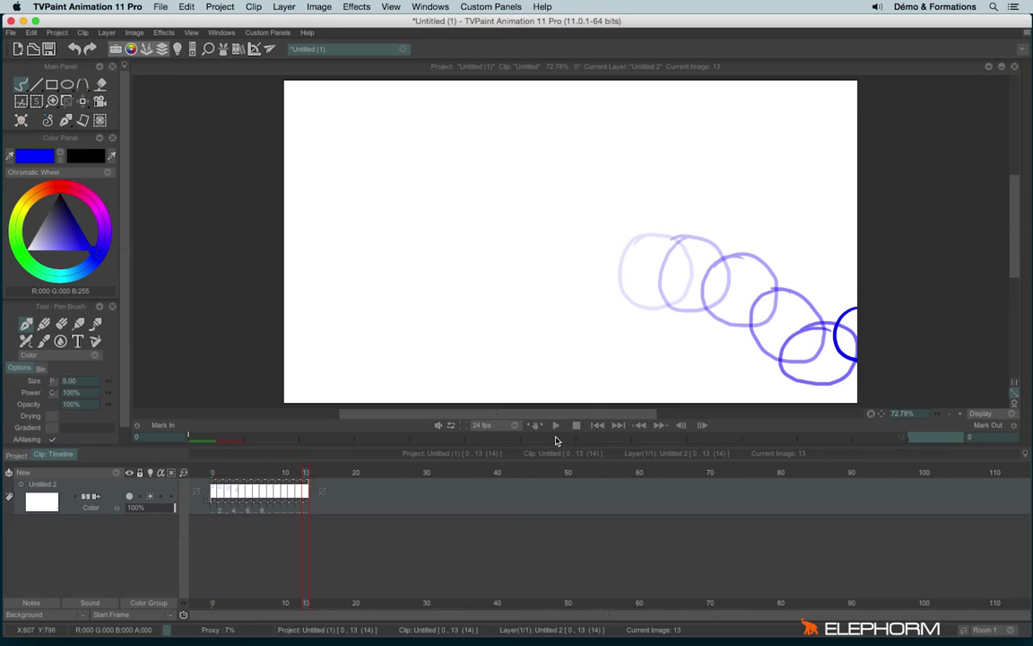